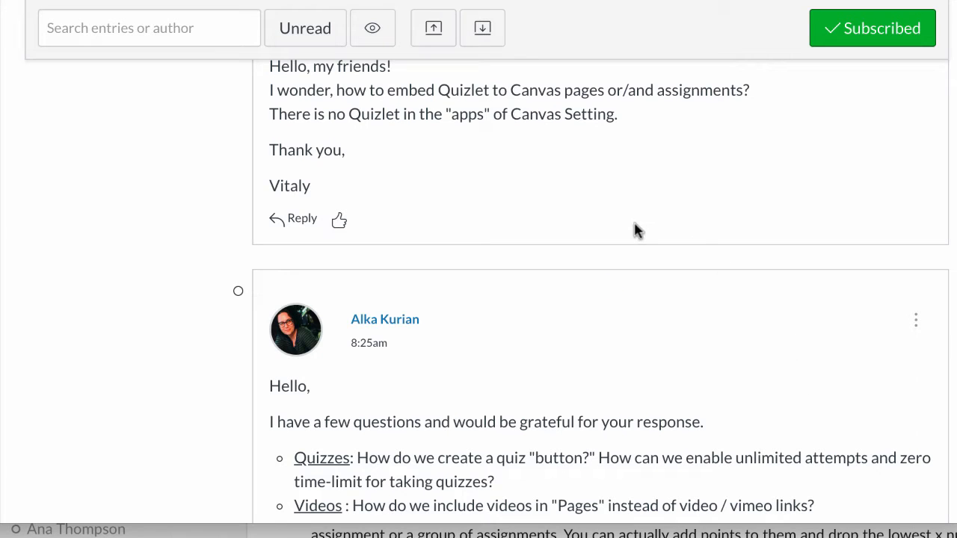
mouse_move(456, 127)
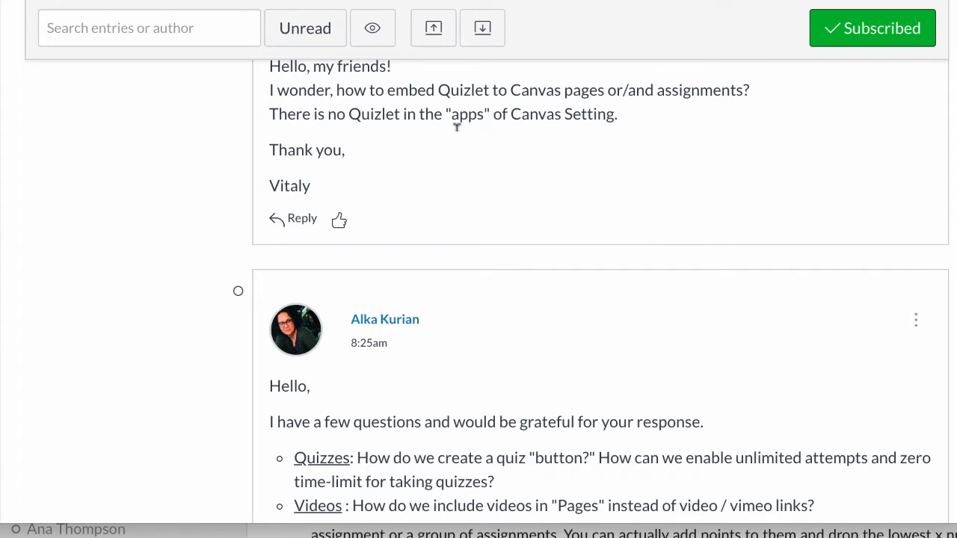
Step: Highlight the Quizlet and video-embedding questions, then start a reply to the Quizlet post
left_click_drag(388, 90, 512, 89)
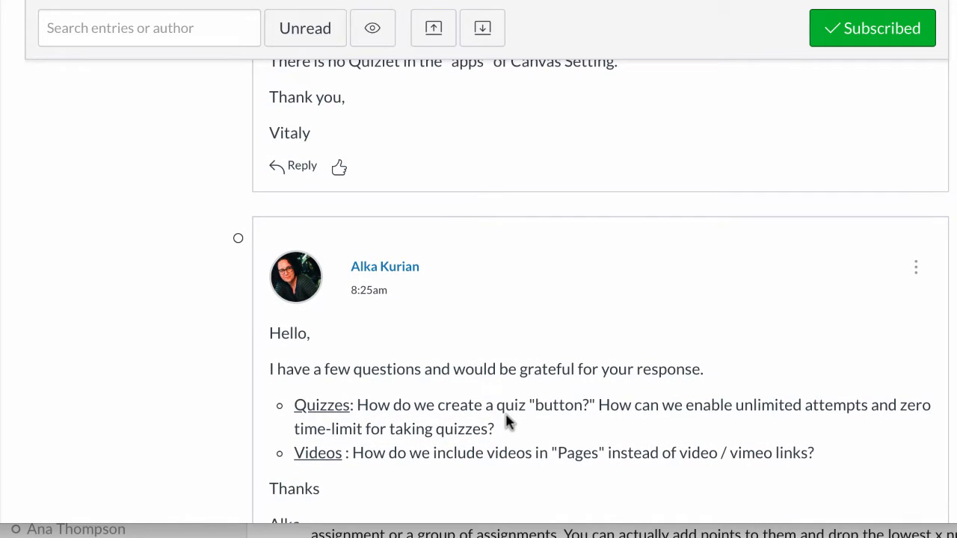
left_click_drag(353, 453, 445, 452)
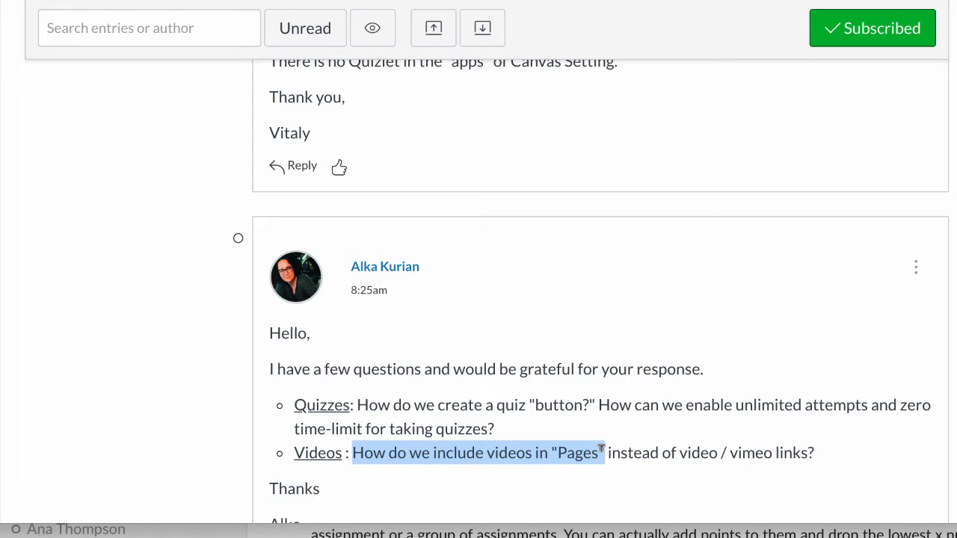
left_click_drag(603, 453, 721, 453)
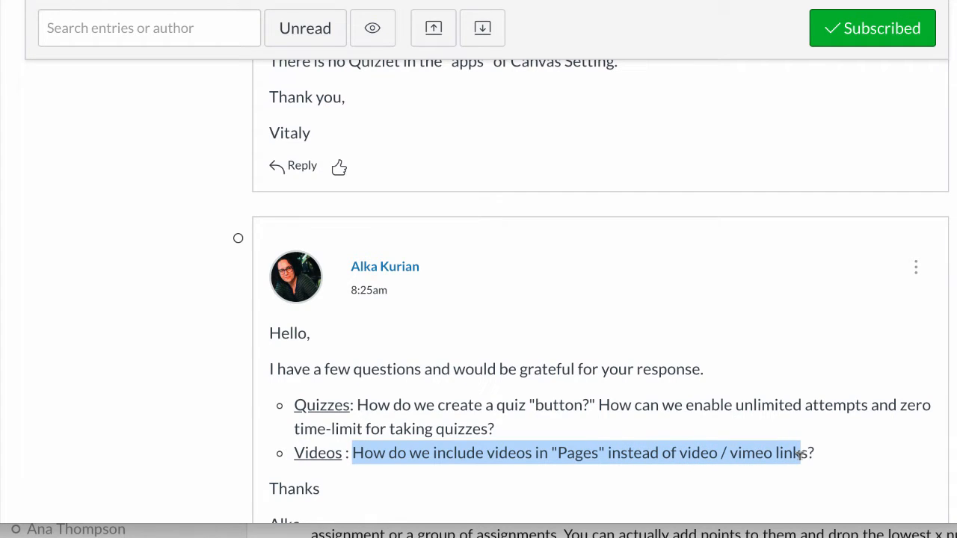
mouse_move(771, 476)
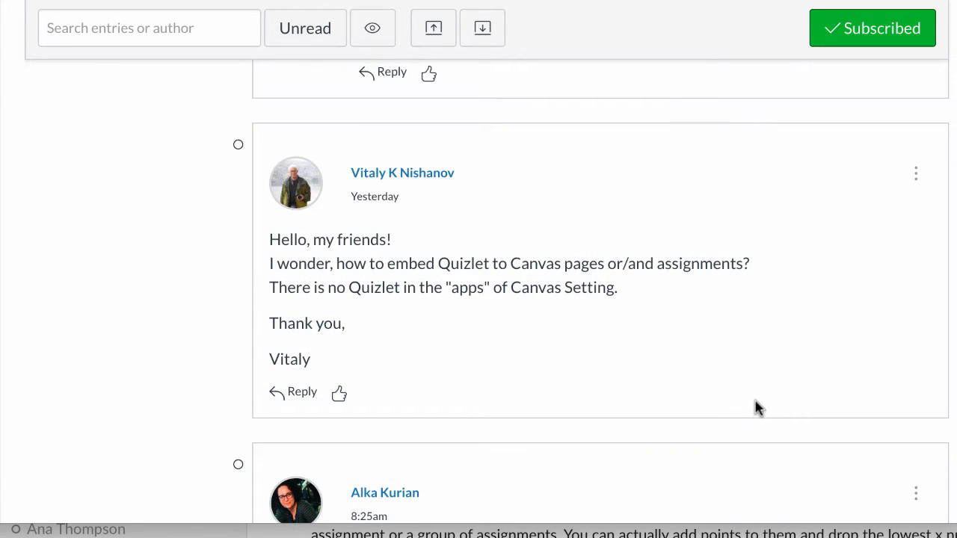
mouse_move(285, 400)
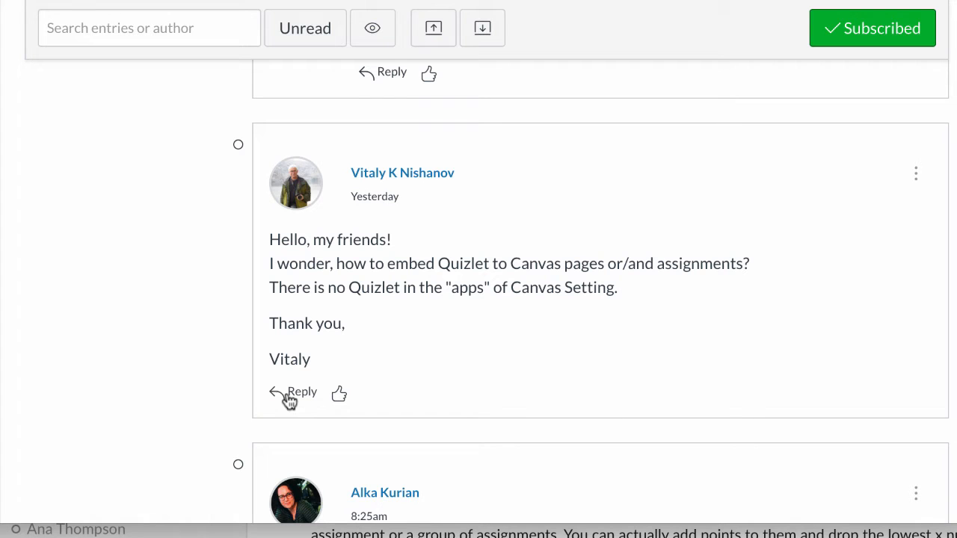
left_click(303, 392)
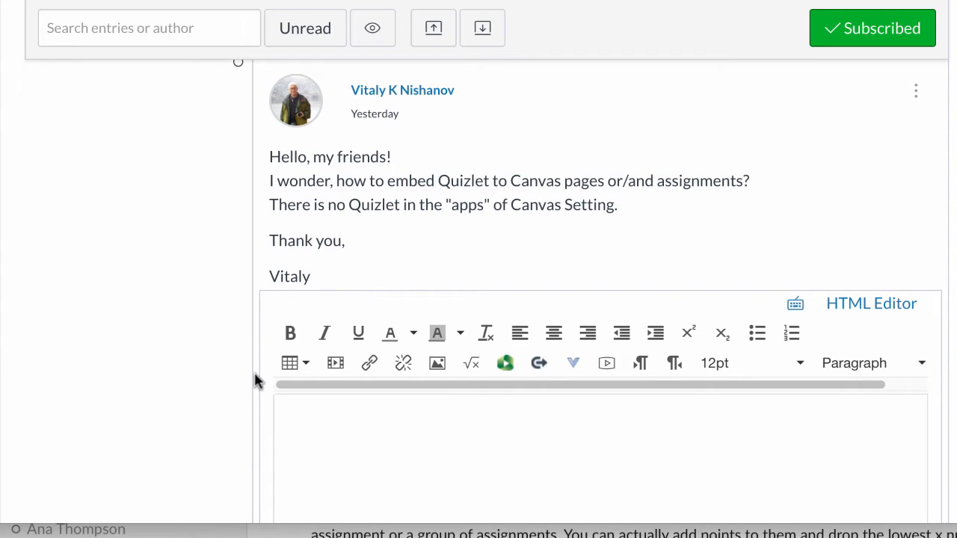
mouse_move(263, 403)
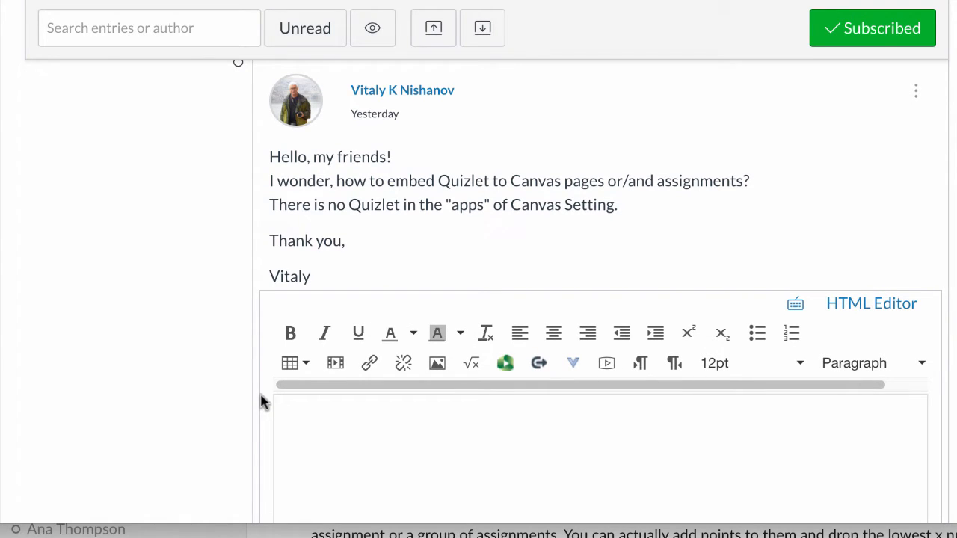
scroll("down", 3)
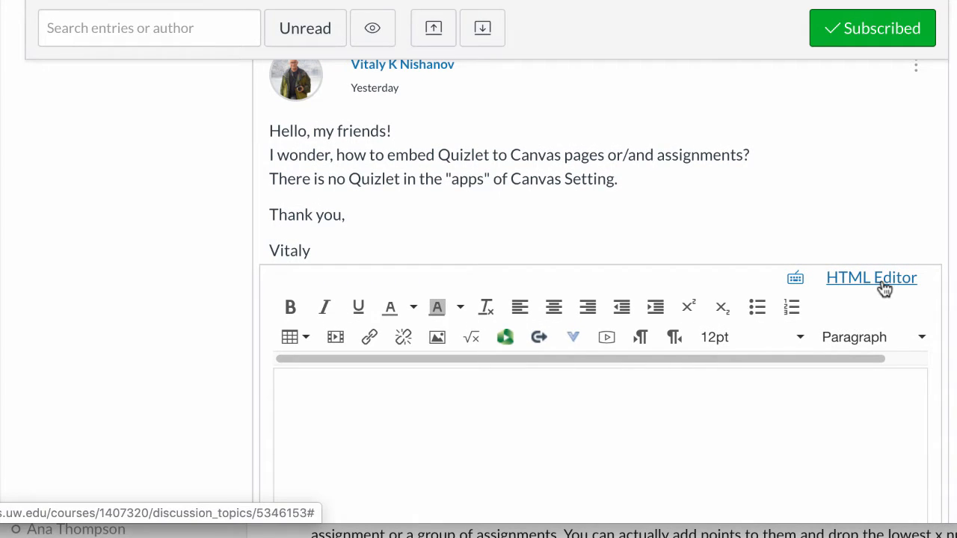
mouse_move(871, 290)
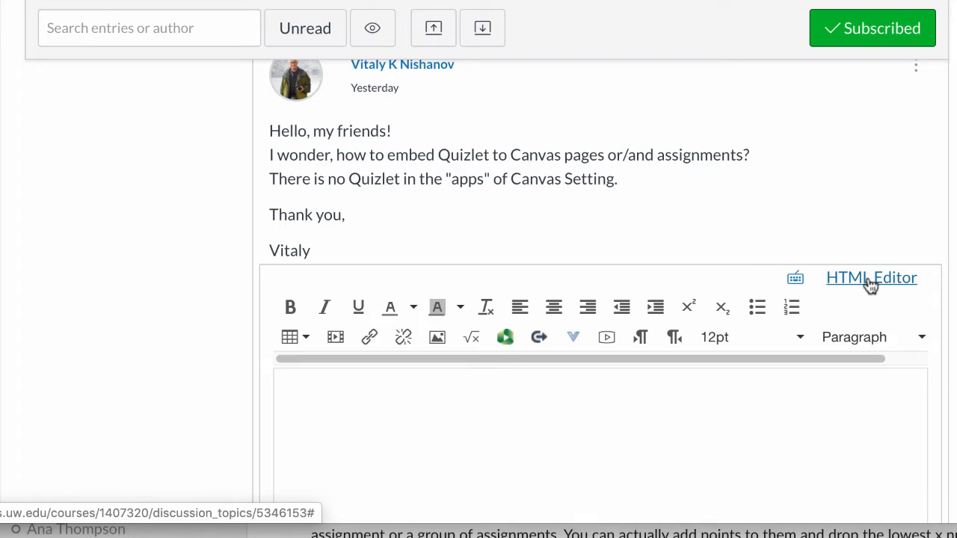
Step: Type placeholder text 'fdgsfgdfgdf' in the reply's HTML view and return to rich text
left_click(871, 277)
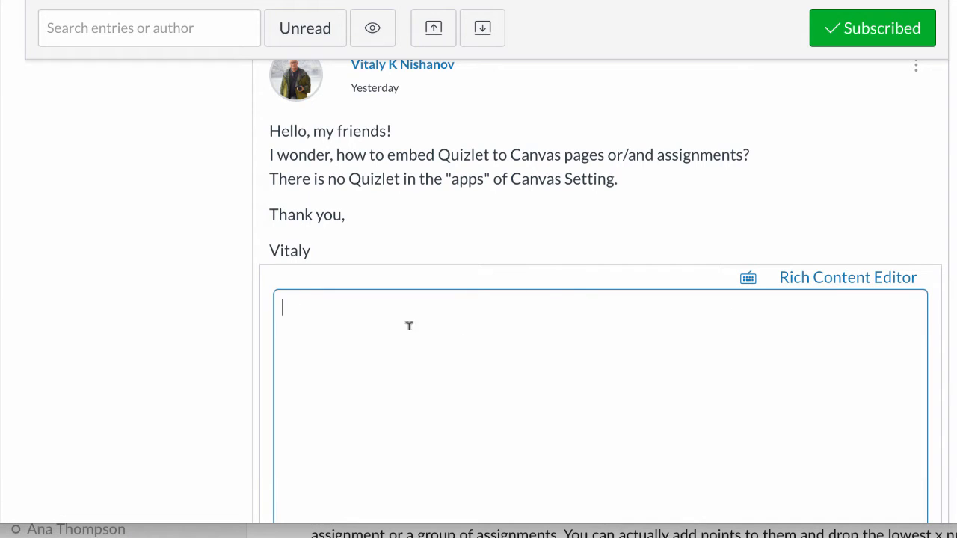
mouse_move(648, 382)
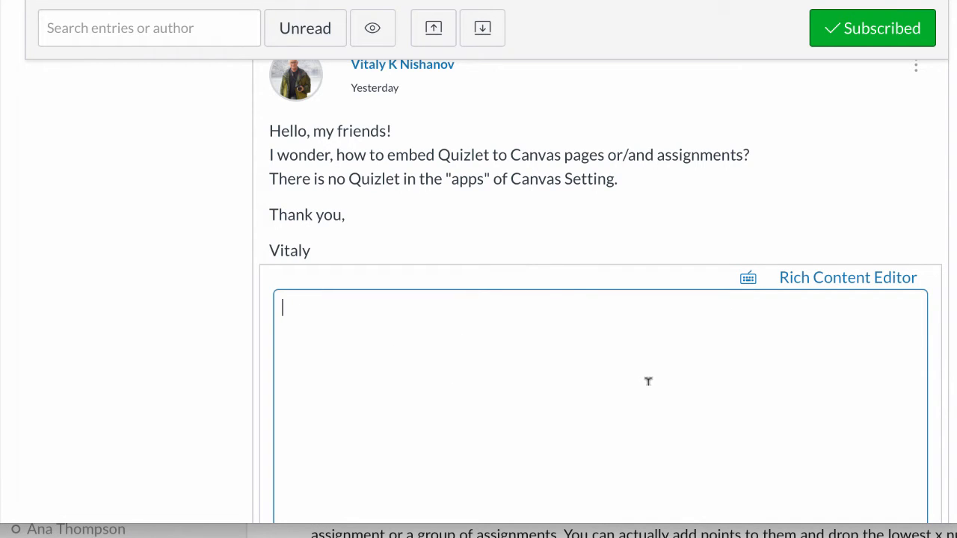
type("fdgsfgdfgdf")
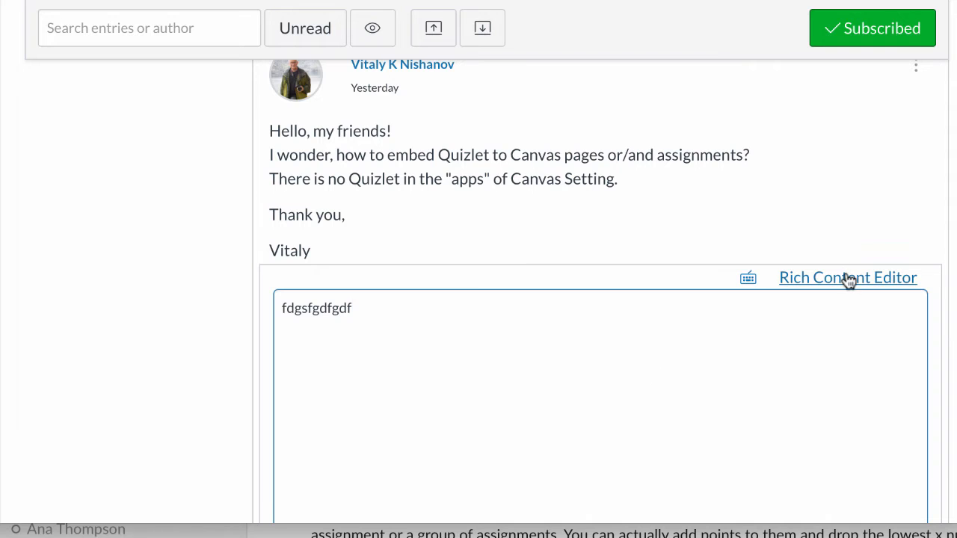
left_click(847, 278)
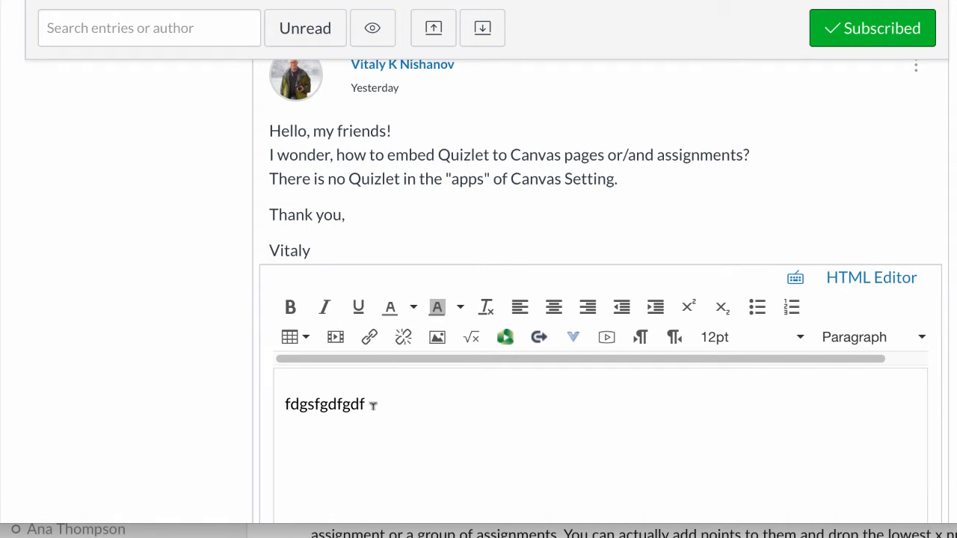
mouse_move(454, 391)
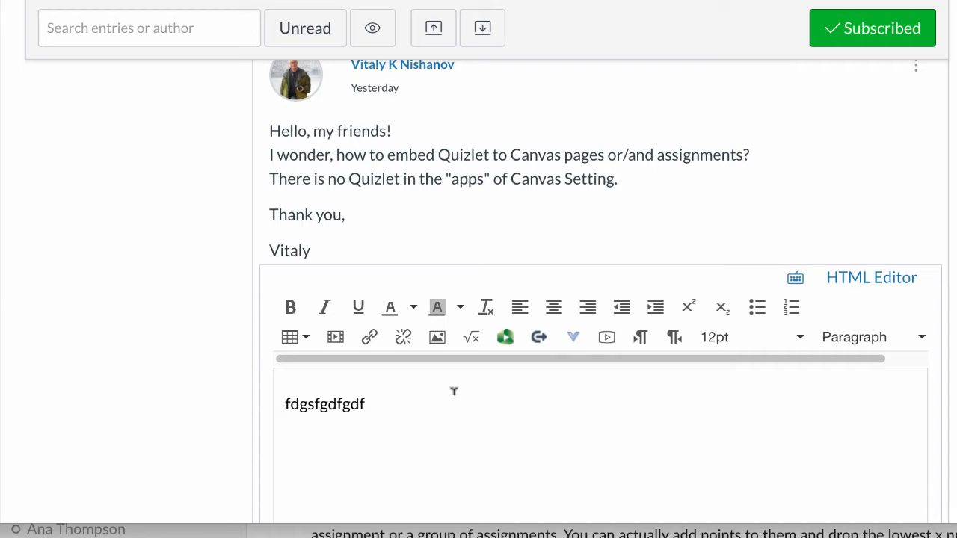
mouse_move(490, 408)
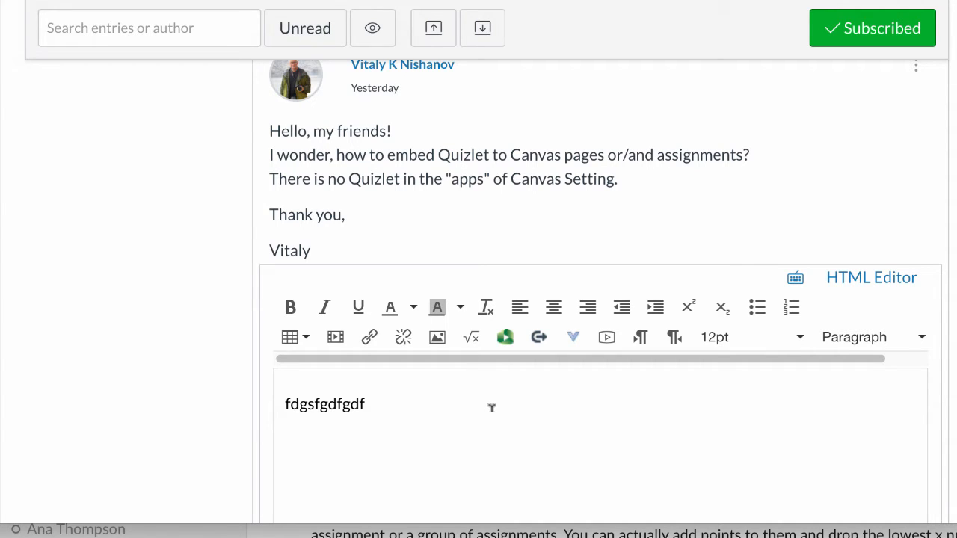
scroll("down", 3)
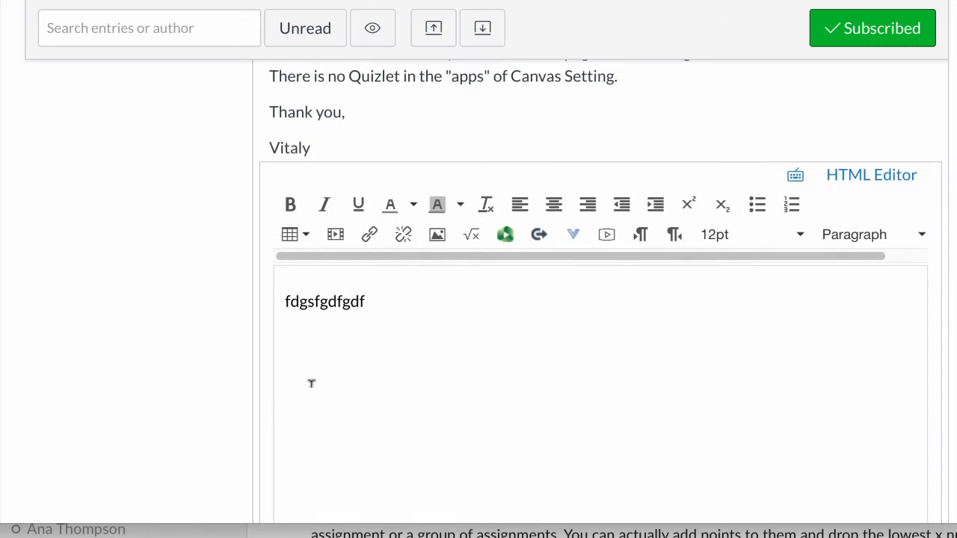
mouse_move(652, 412)
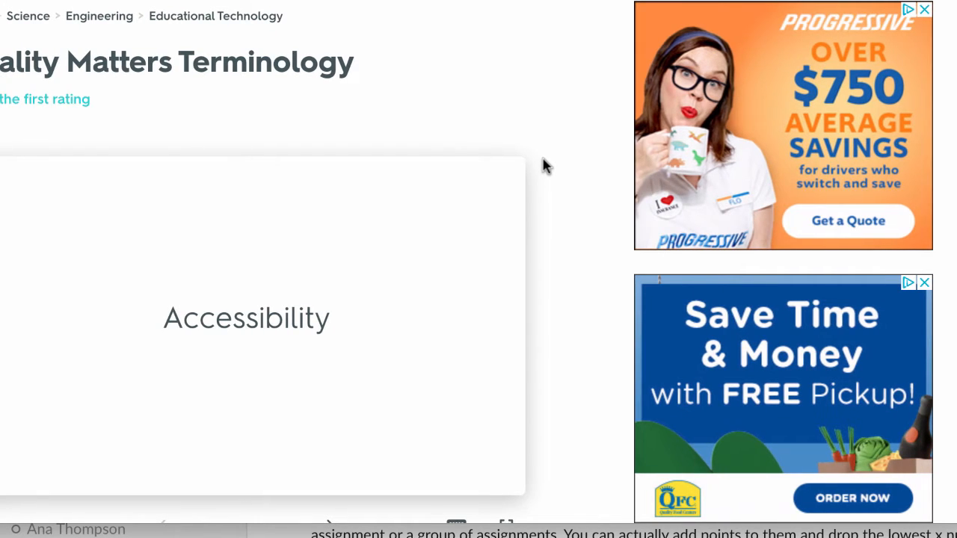
Step: Scroll the Quality Matters set (24 terms by academicinstdes) down to its description and icons
scroll("down", 3)
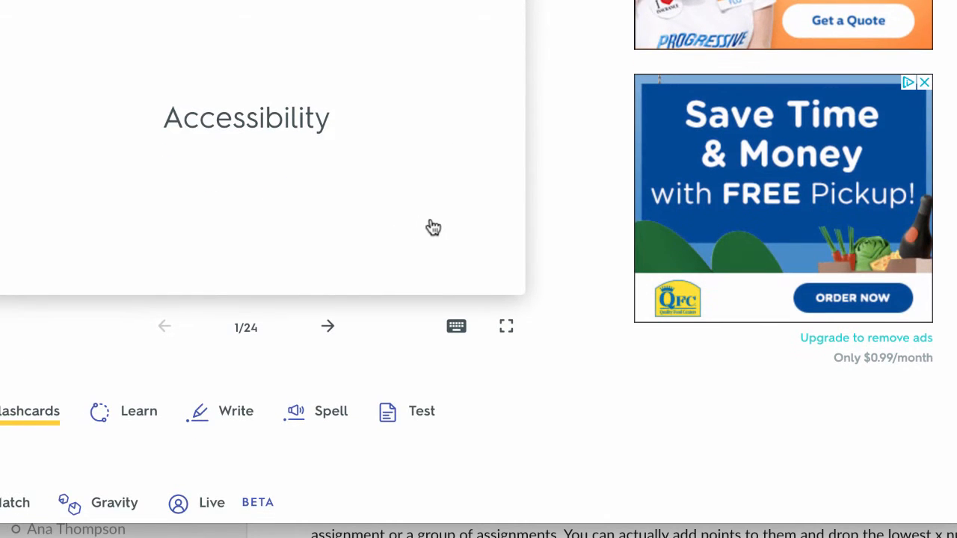
scroll("down", 3)
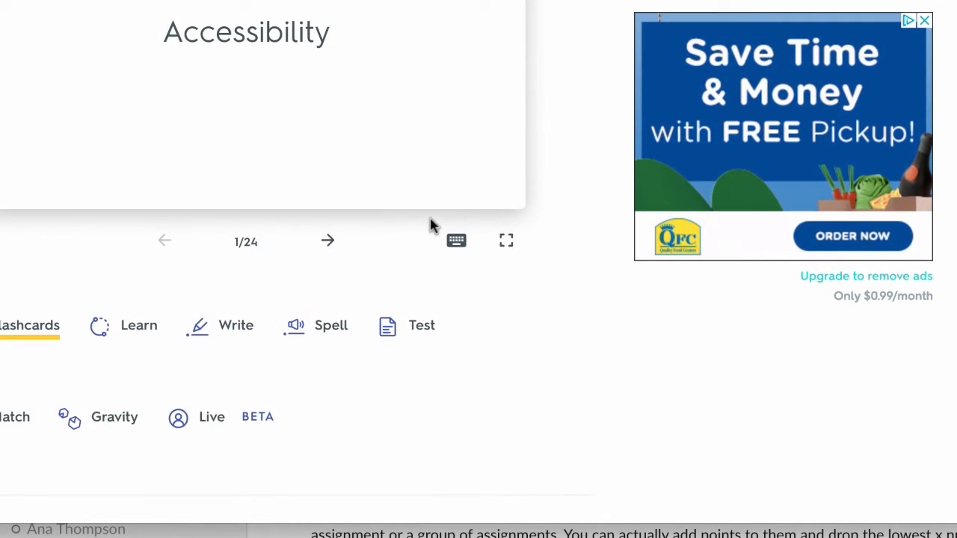
mouse_move(318, 213)
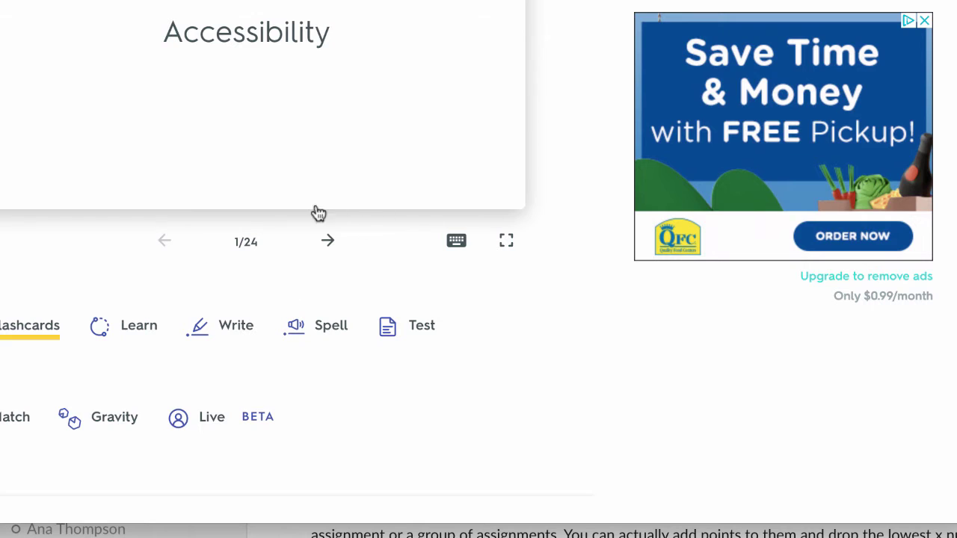
mouse_move(242, 349)
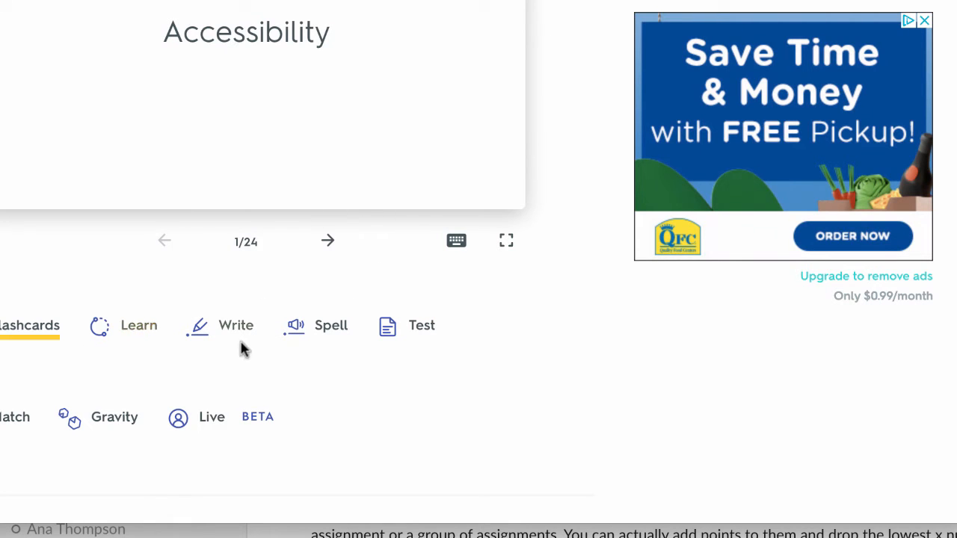
scroll("down", 3)
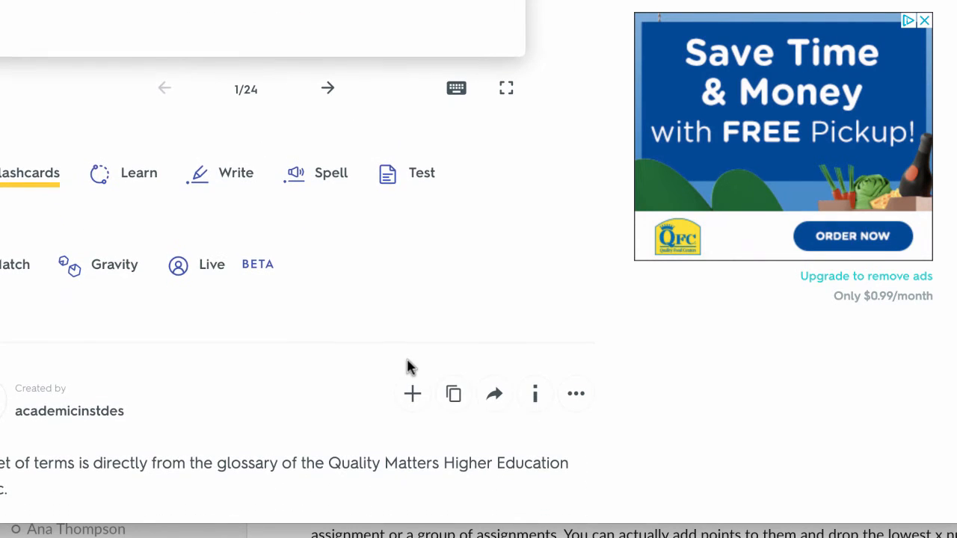
scroll("down", 3)
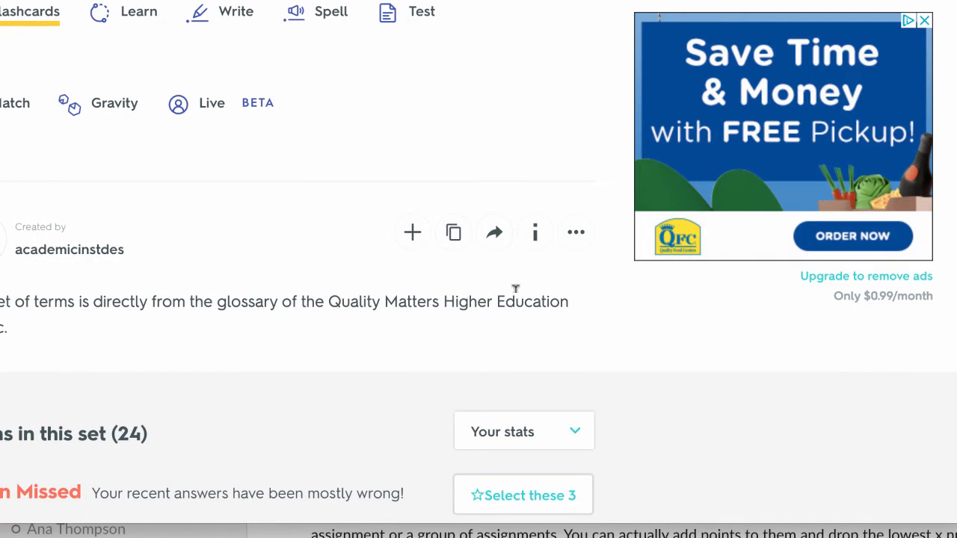
mouse_move(494, 232)
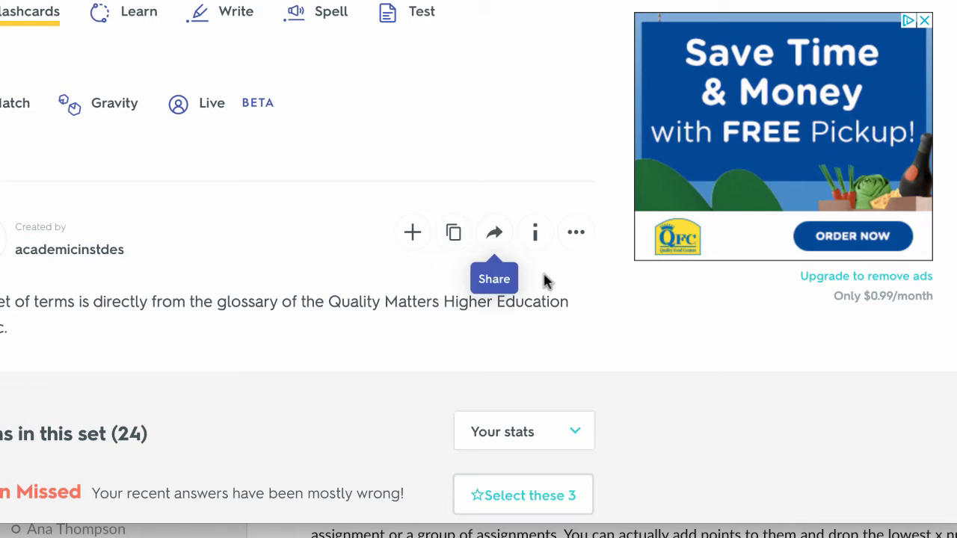
mouse_move(495, 239)
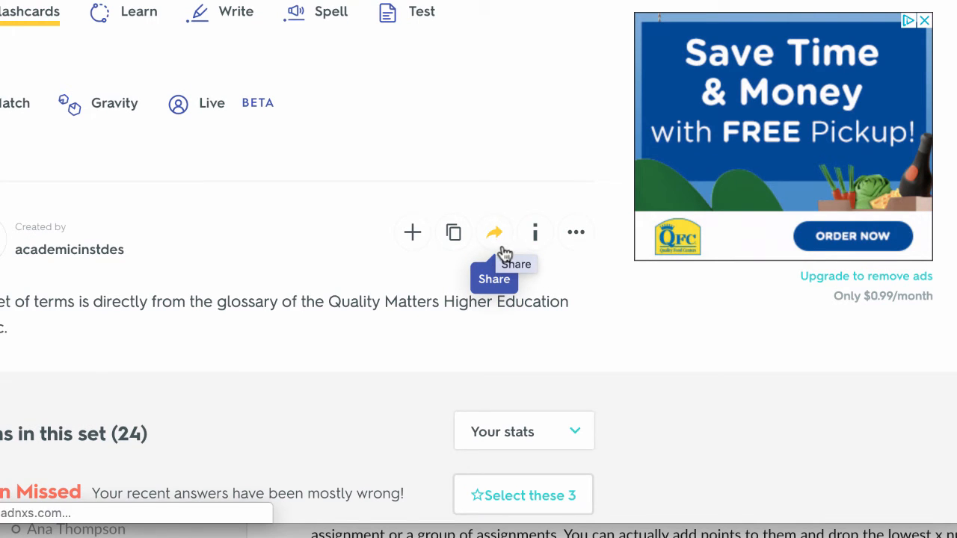
Step: Copy the set's Learn-mode iframe embed code from Quizlet's Embed dialog
left_click(576, 232)
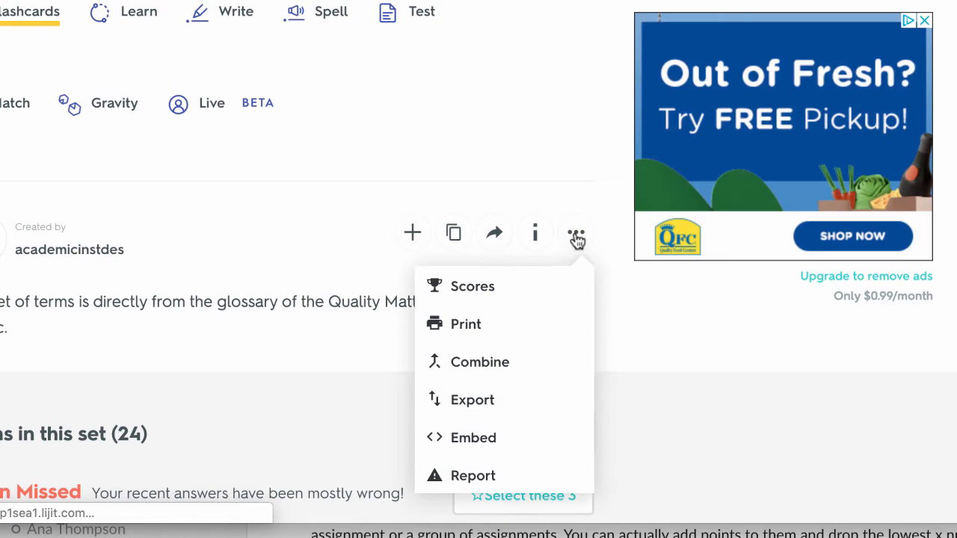
mouse_move(544, 362)
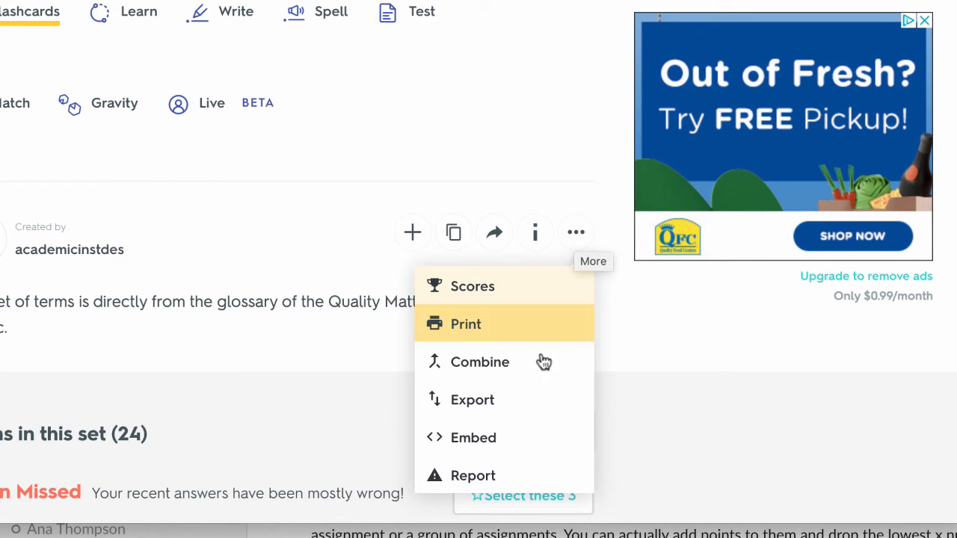
mouse_move(502, 438)
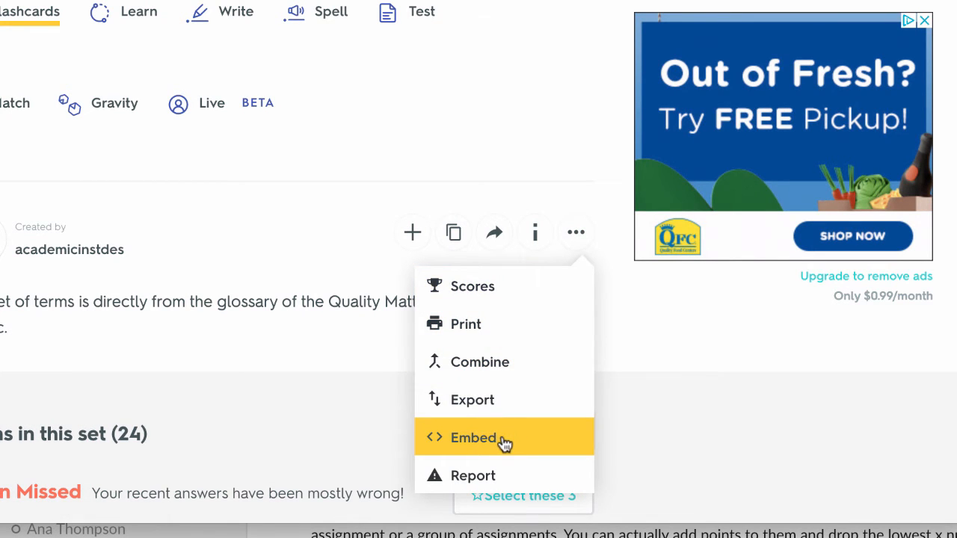
left_click(473, 438)
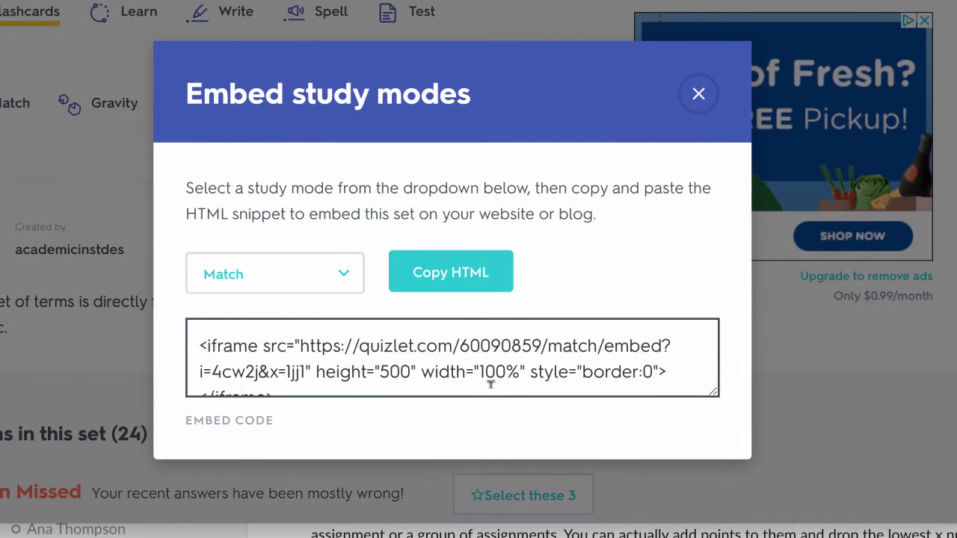
left_click(274, 273)
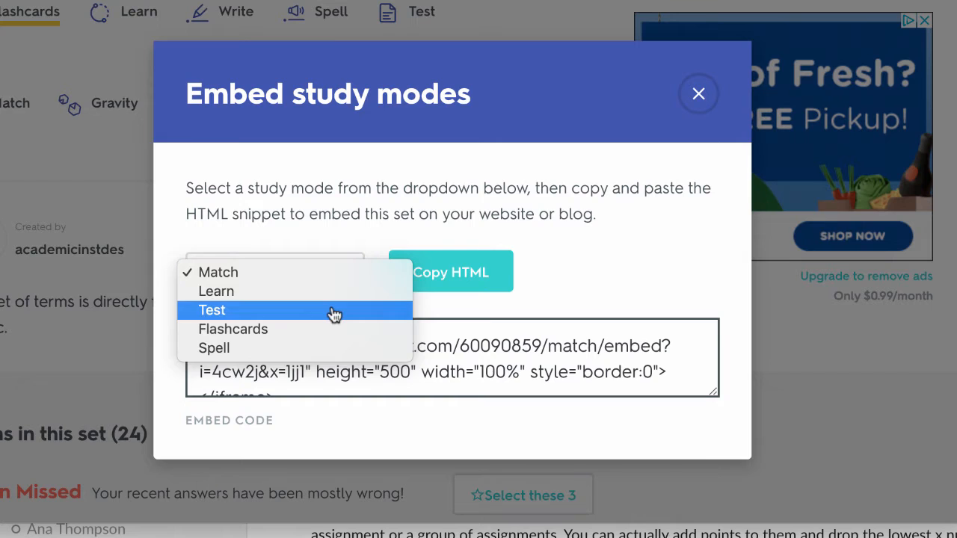
left_click(233, 329)
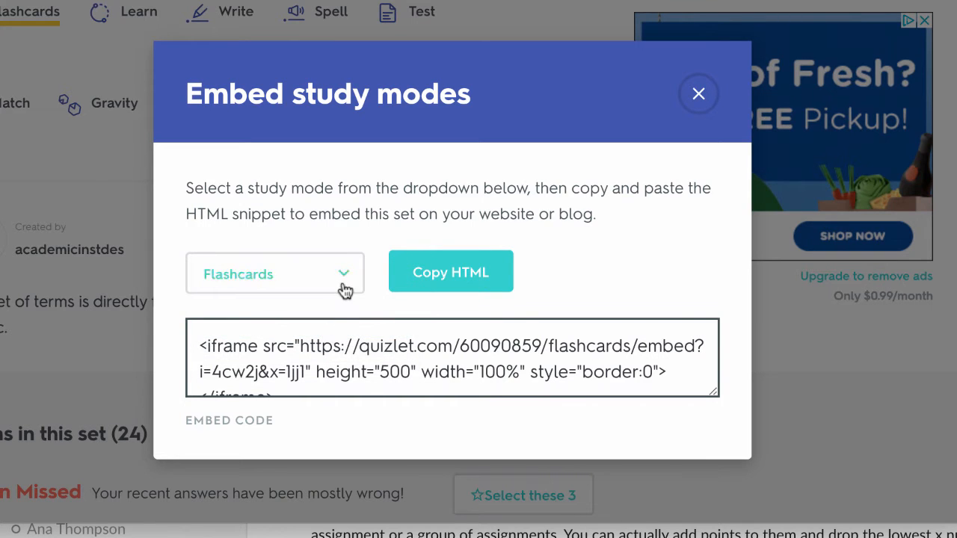
left_click(274, 272)
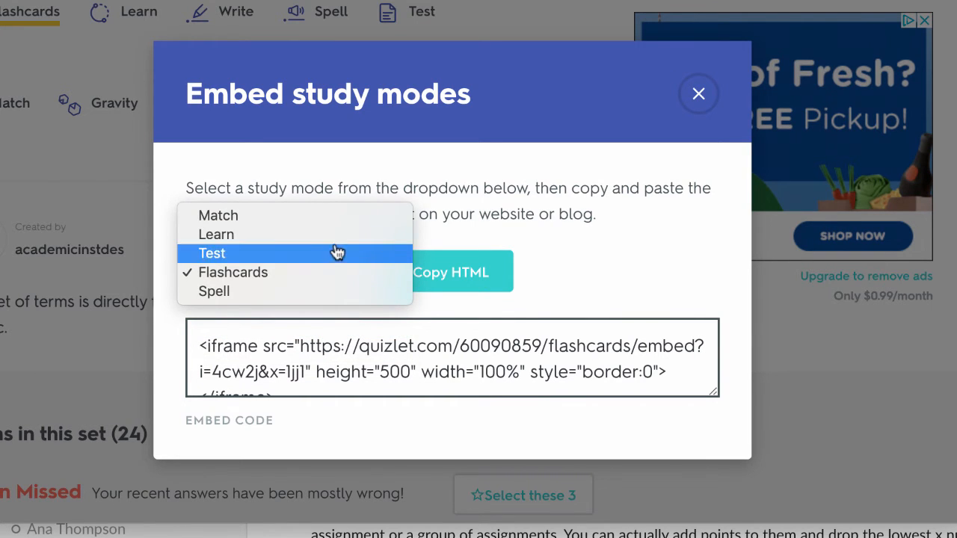
left_click(217, 235)
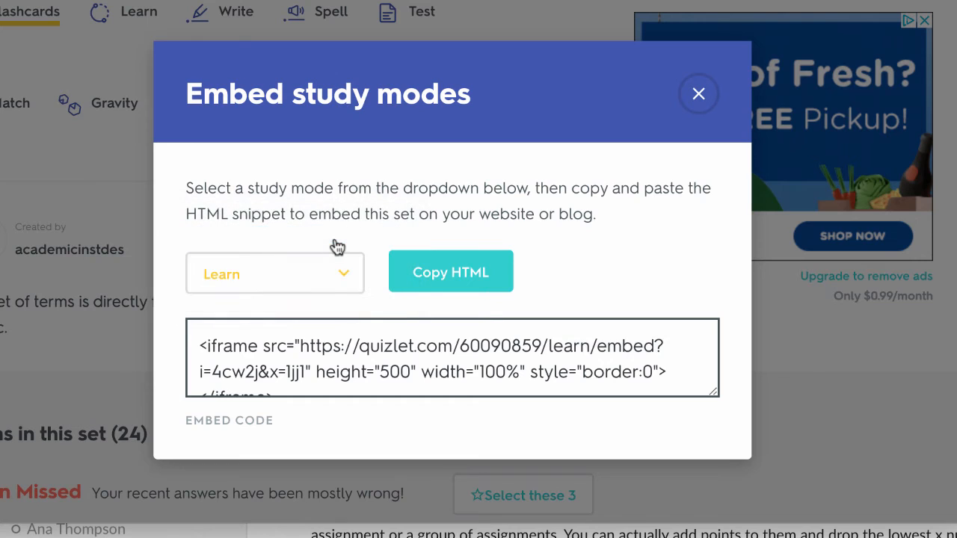
mouse_move(482, 318)
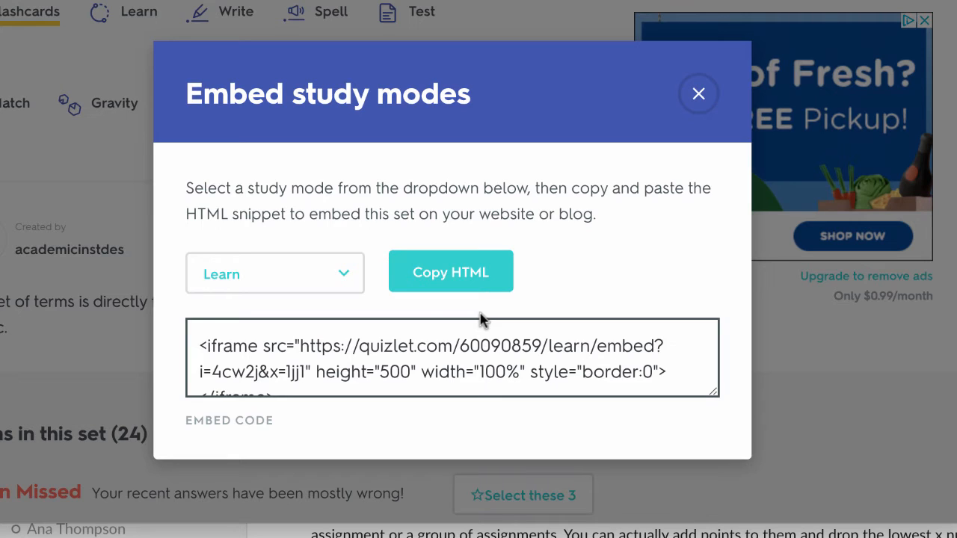
mouse_move(580, 348)
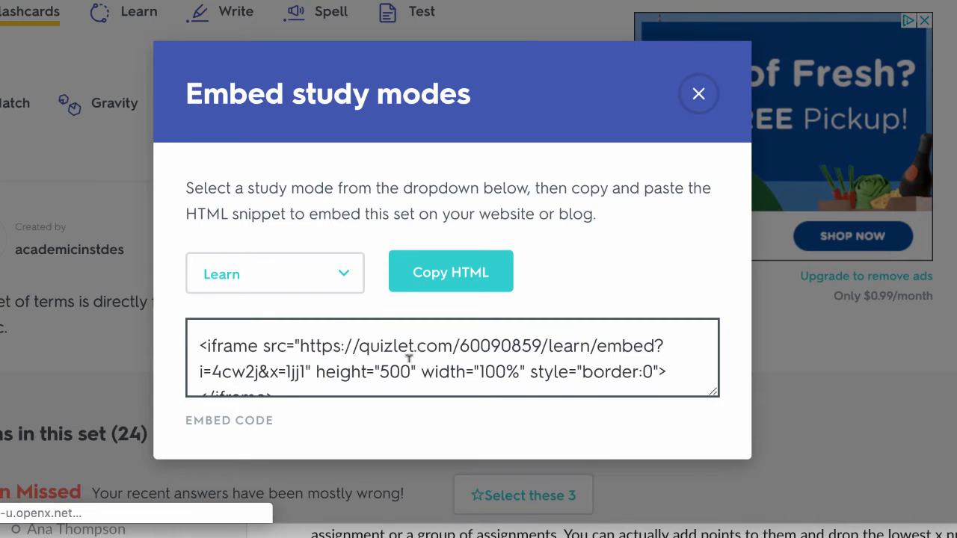
left_click(451, 272)
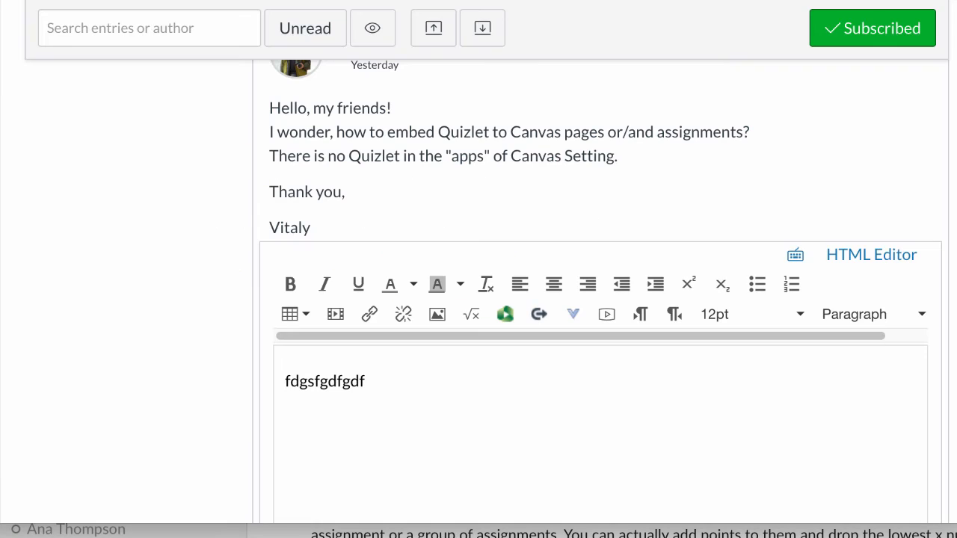
scroll("down", 3)
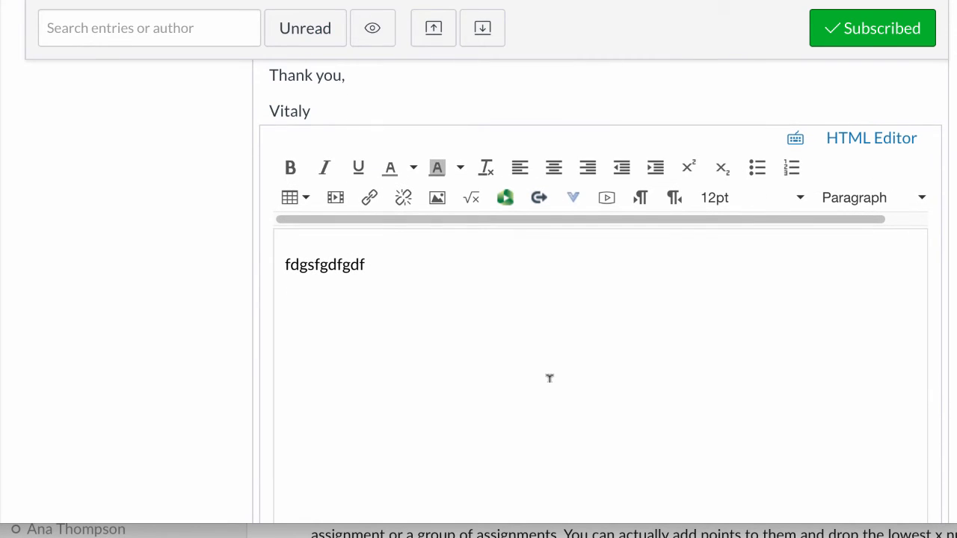
type("<iframe src=\"https://quizlet.com/60090859/learn/embed?i=4cw2j&x=1jj1\" height=\"500\" width=\"100%\" style=\"border:0\"></iframe>")
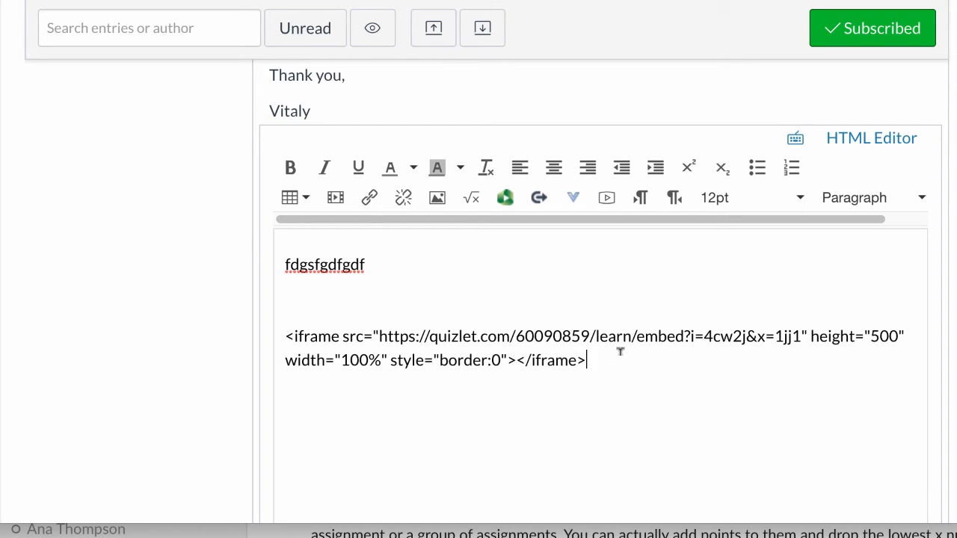
mouse_move(872, 137)
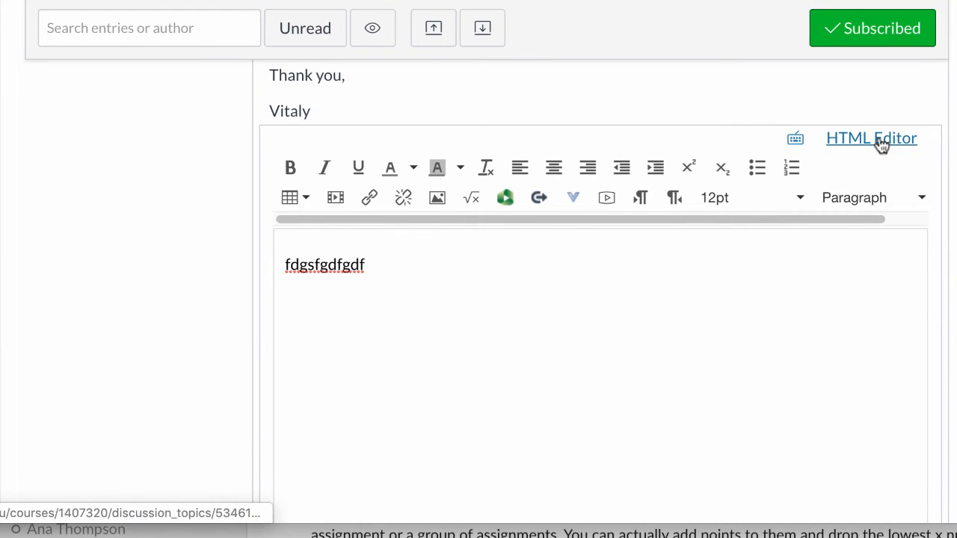
Step: Paste the Quizlet Learn iframe (quizlet.com/60090859/learn) into the reply's HTML and preview it
left_click(871, 138)
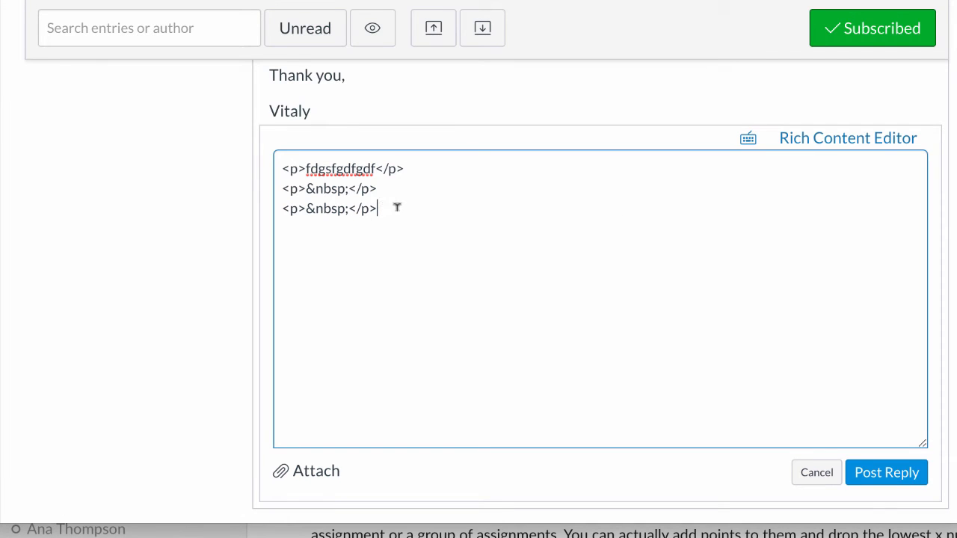
type("<iframe src=\"https://quizlet.com/60090859/learn/embed?i=4cw2j&x=1jj1\" height=\"500\" width=\"100%\" style=\"border:0\"></iframe>")
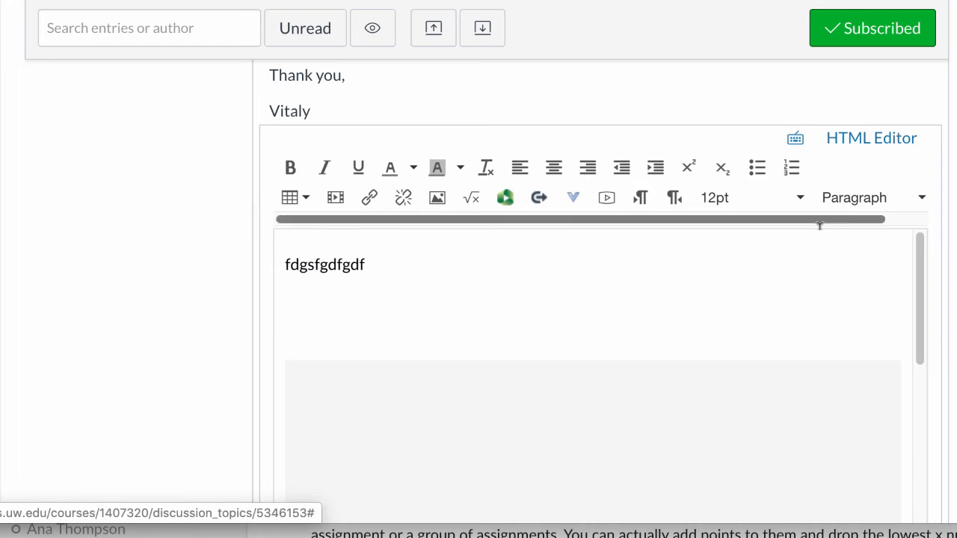
scroll("down", 3)
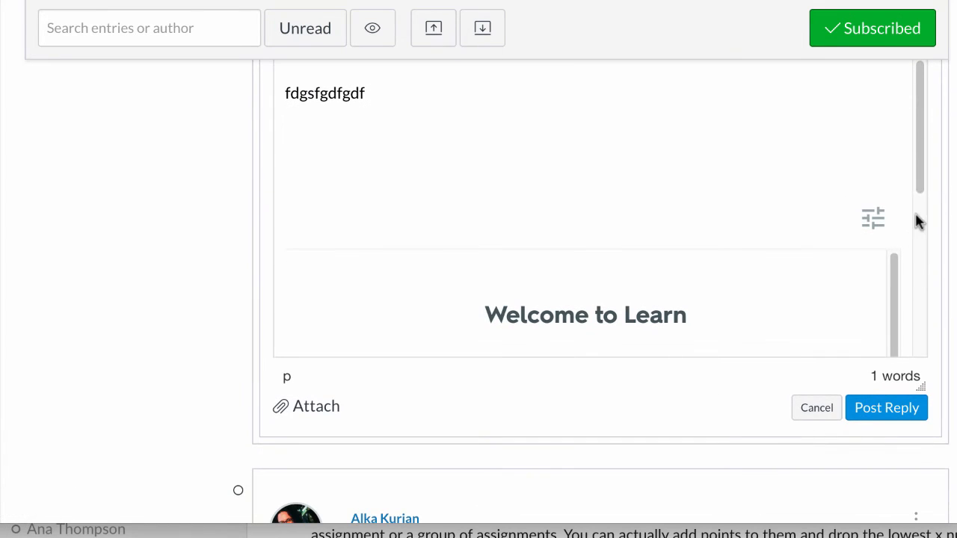
scroll("down", 3)
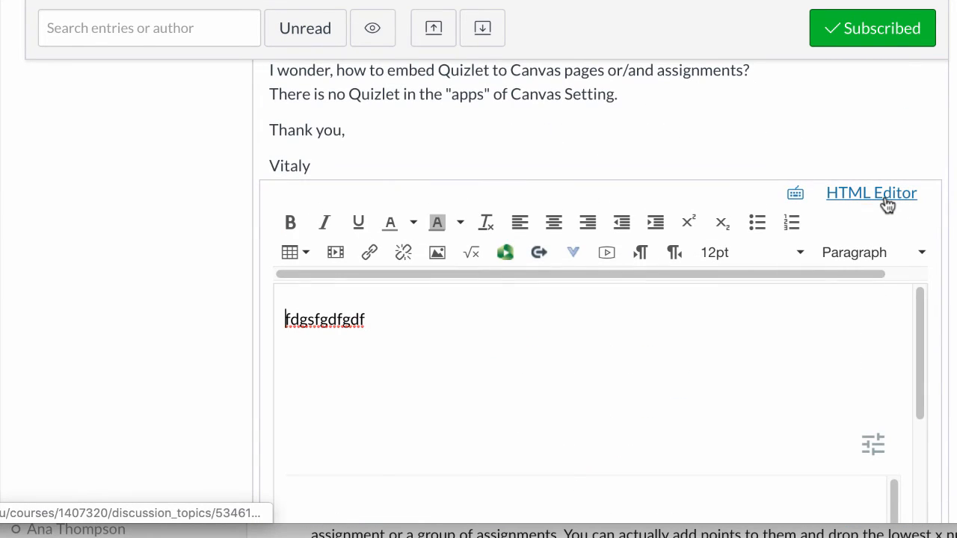
Step: Delete the Quizlet iframe lines from the reply's HTML source, keeping the placeholder line
left_click(872, 193)
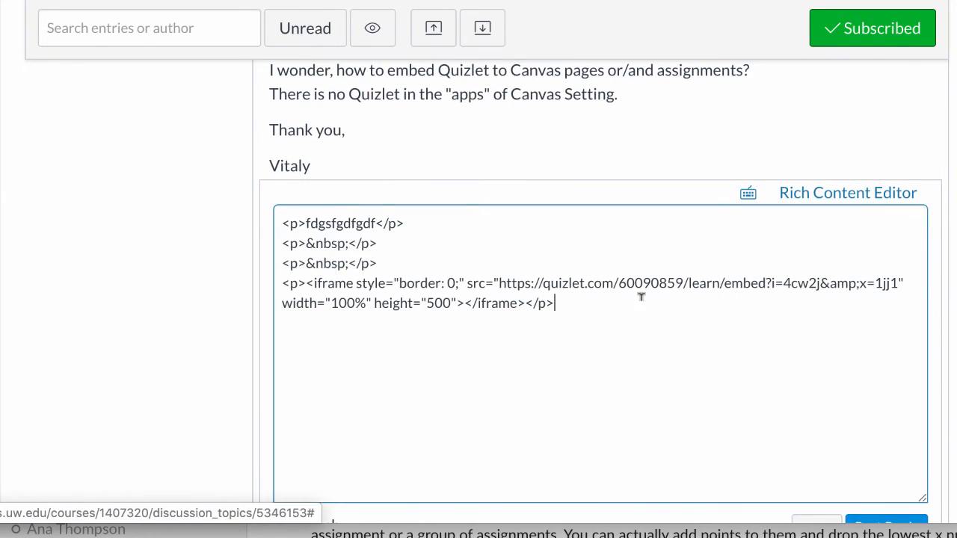
left_click_drag(283, 243, 554, 302)
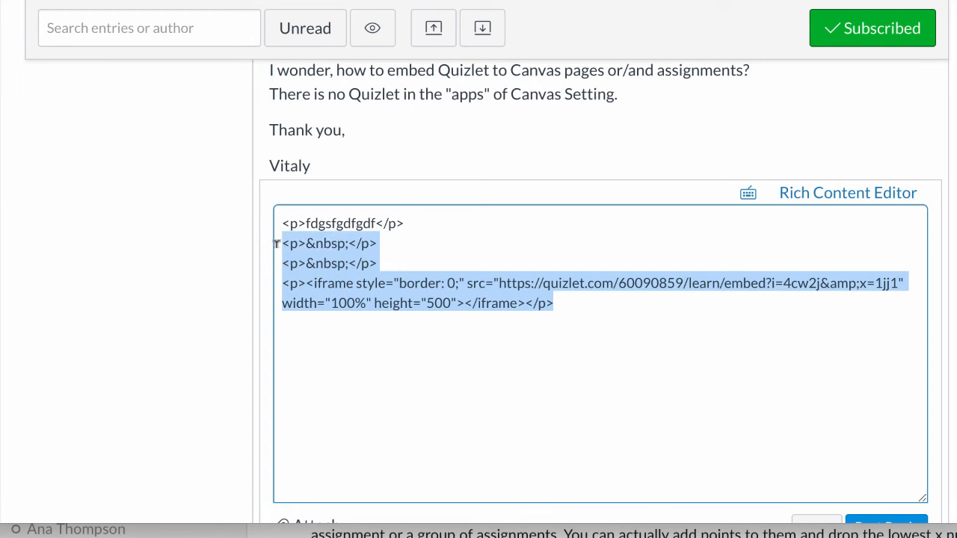
key("Delete")
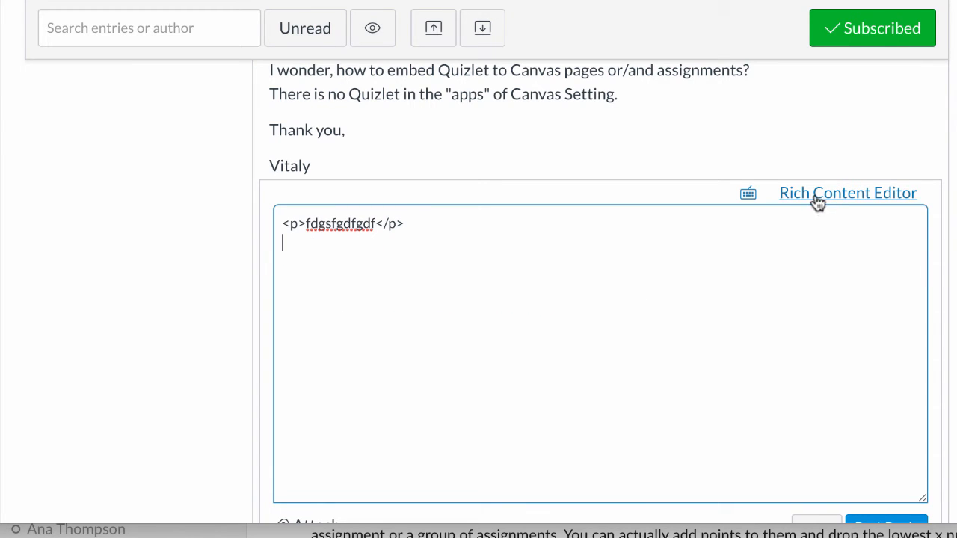
left_click(855, 191)
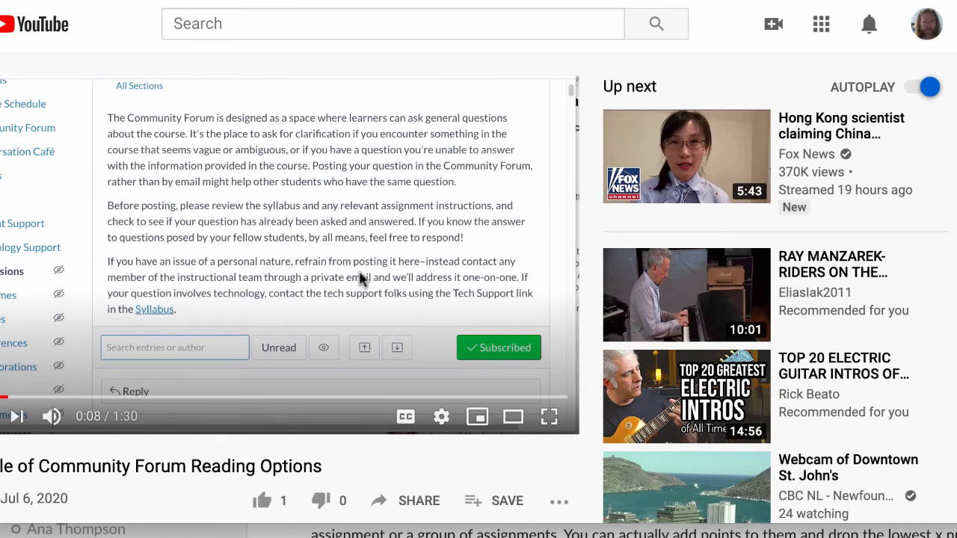
Step: Copy the forum-options video's iframe code from YouTube's Share > Embed panel
scroll("down", 3)
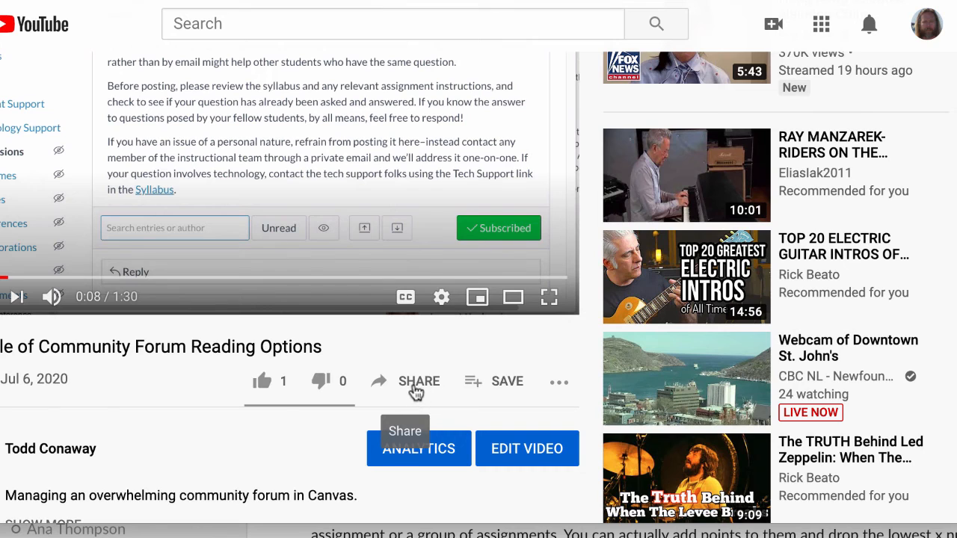
left_click(419, 381)
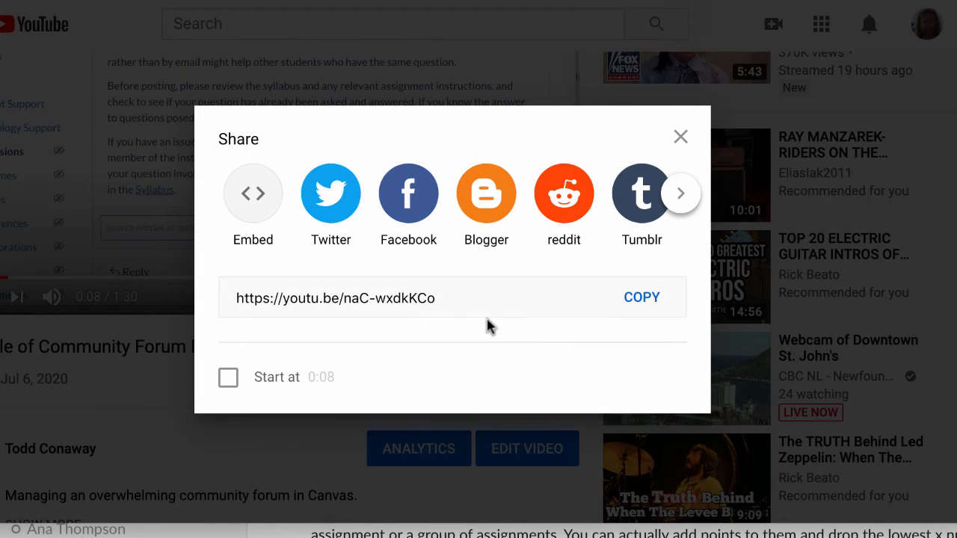
left_click(253, 194)
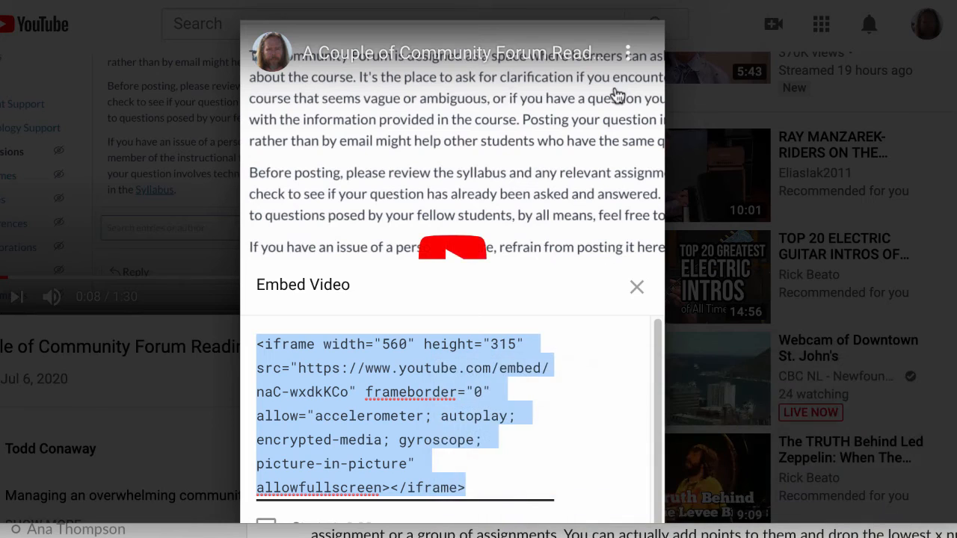
left_click(637, 286)
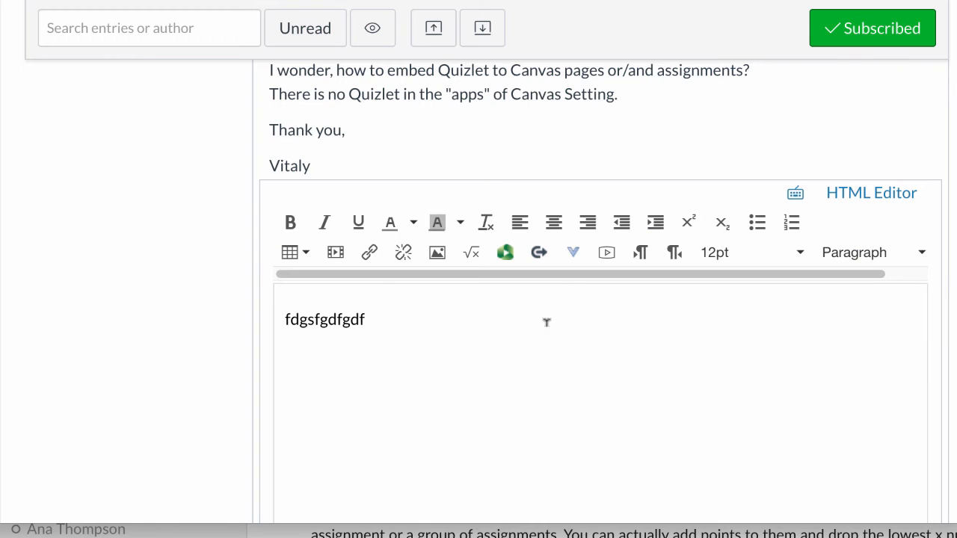
mouse_move(534, 331)
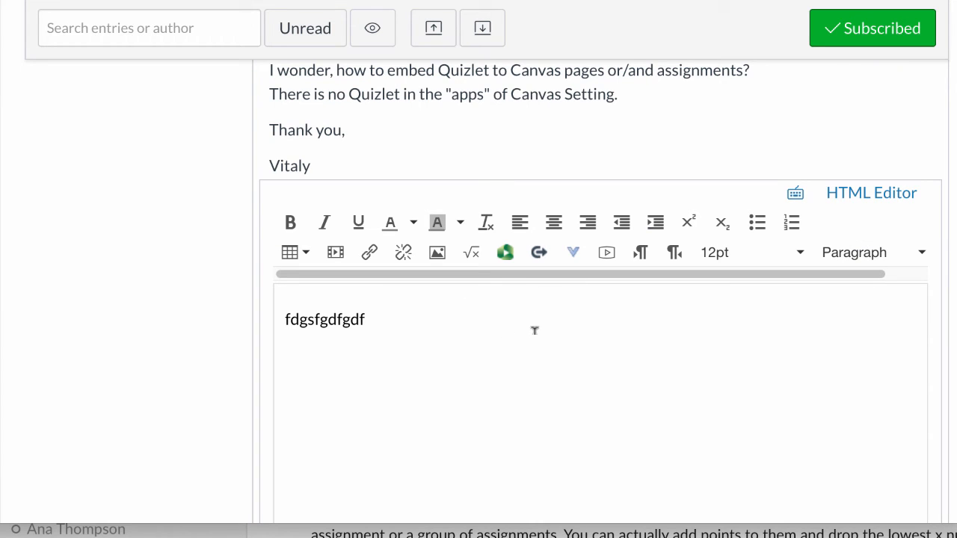
mouse_move(863, 208)
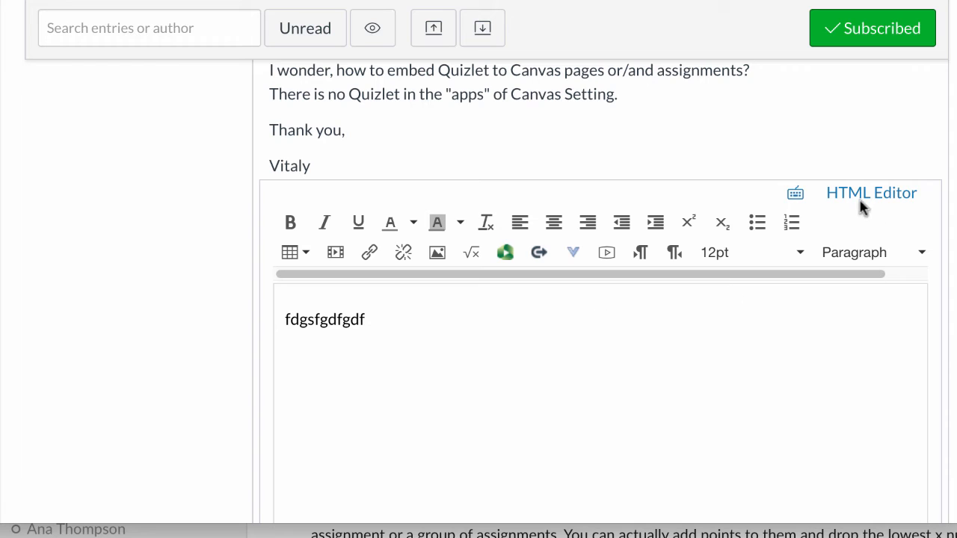
Step: Paste the YouTube iframe (embed/naC-wxdkKCo) into the reply's HTML below the first paragraph
left_click(875, 193)
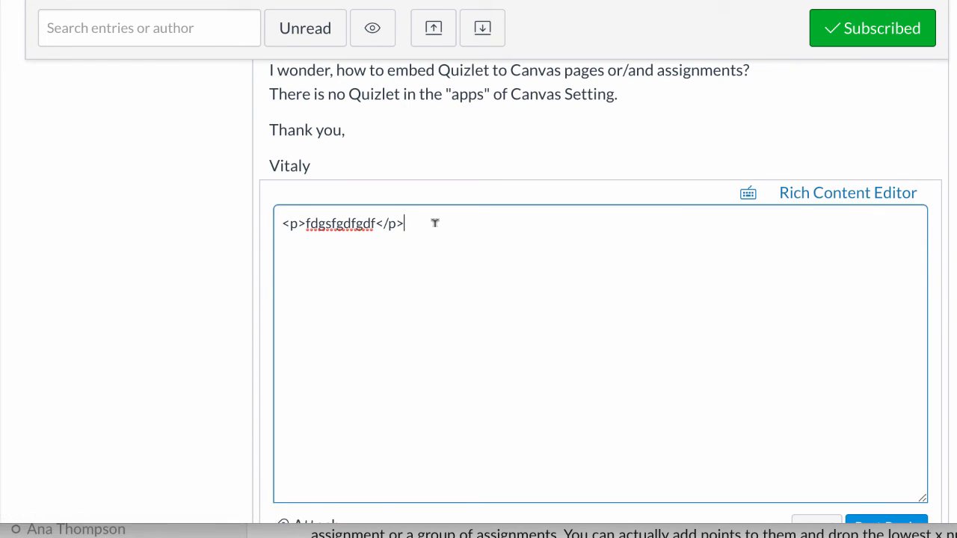
type("<iframe width=\"560\" height=\"315\" src=\"https://www.youtube.com/embed/naC-wxdkKCo\" frameborder=\"0\" allow=\"accelerometer; autoplay; encrypted-media; gyroscope; picture-in-picture\" allowfullscreen></iframe>")
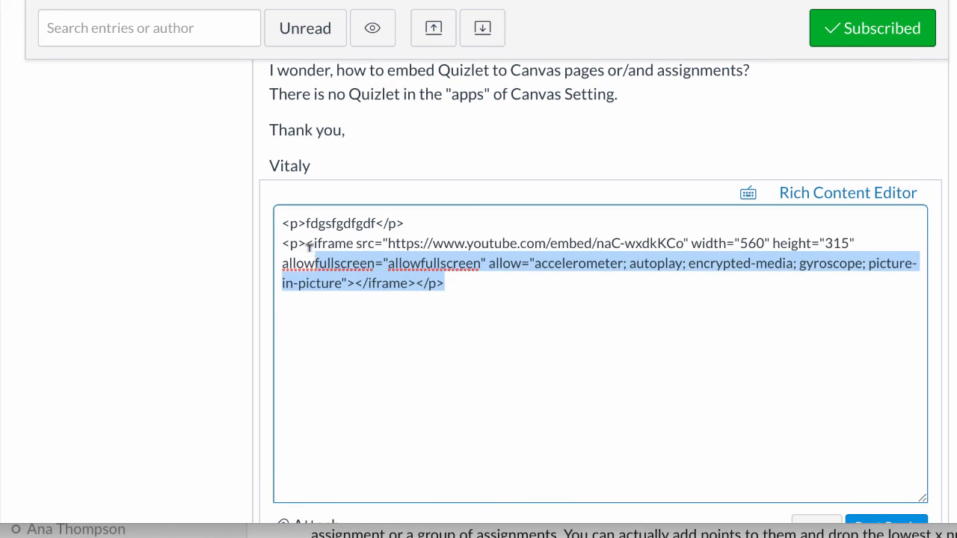
key("Delete")
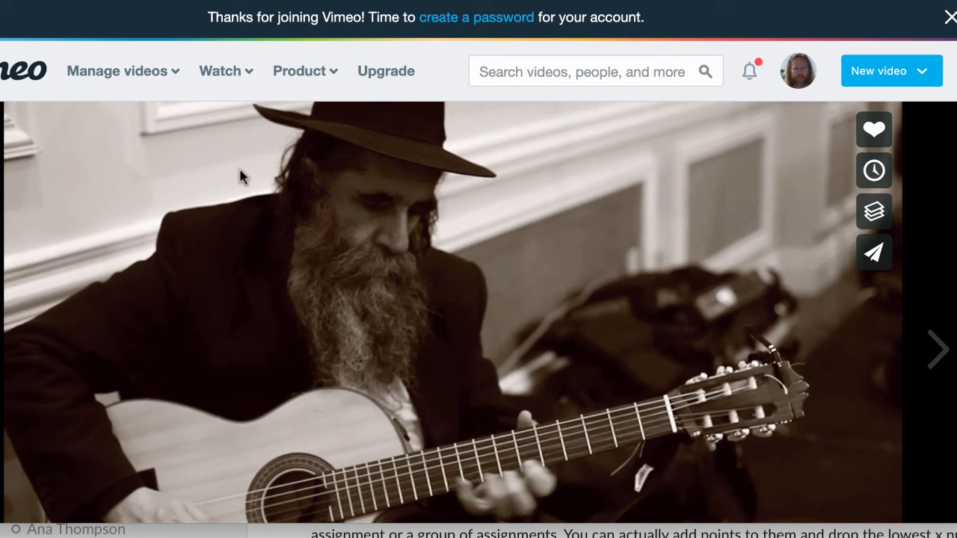
mouse_move(873, 252)
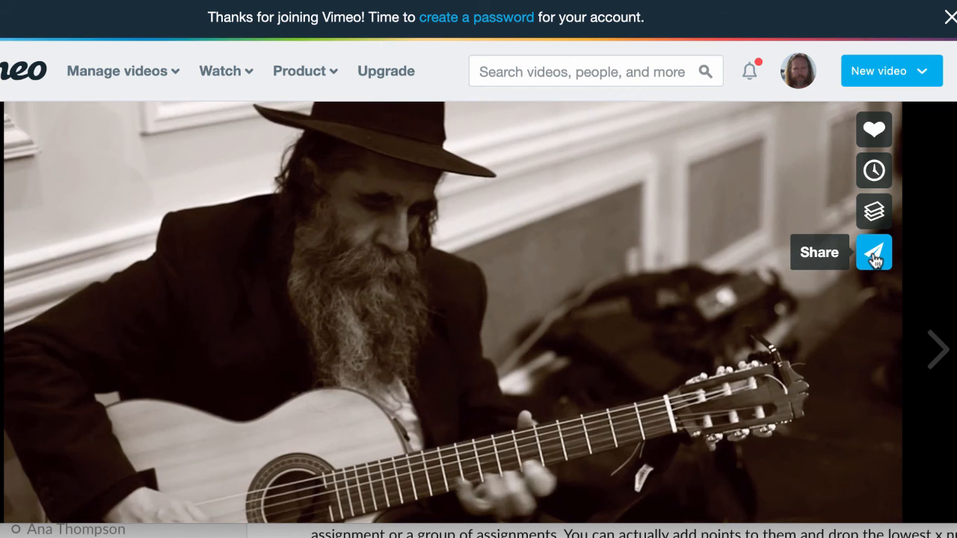
Step: Select the guitar video's iframe embed code in Vimeo's share dialog
left_click(874, 251)
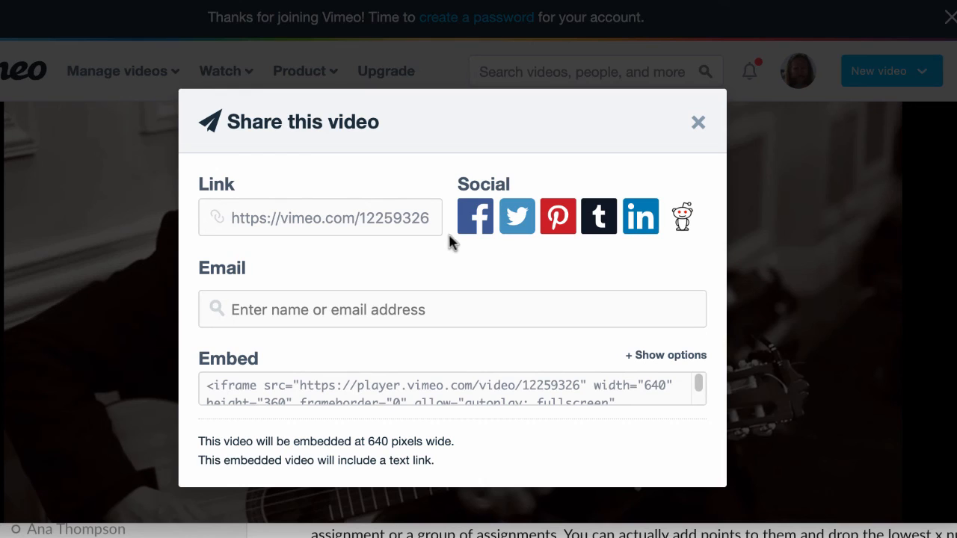
scroll("down", 3)
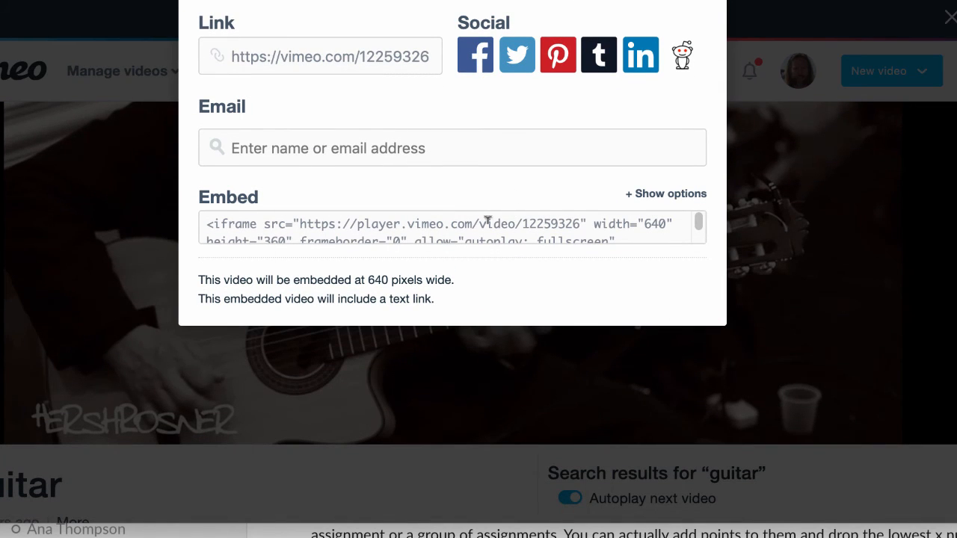
double_click(228, 197)
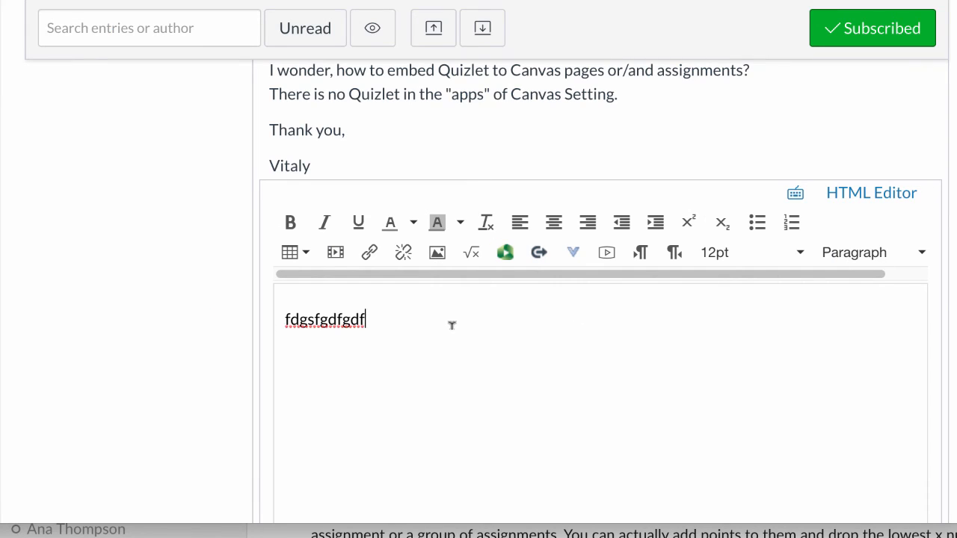
mouse_move(559, 328)
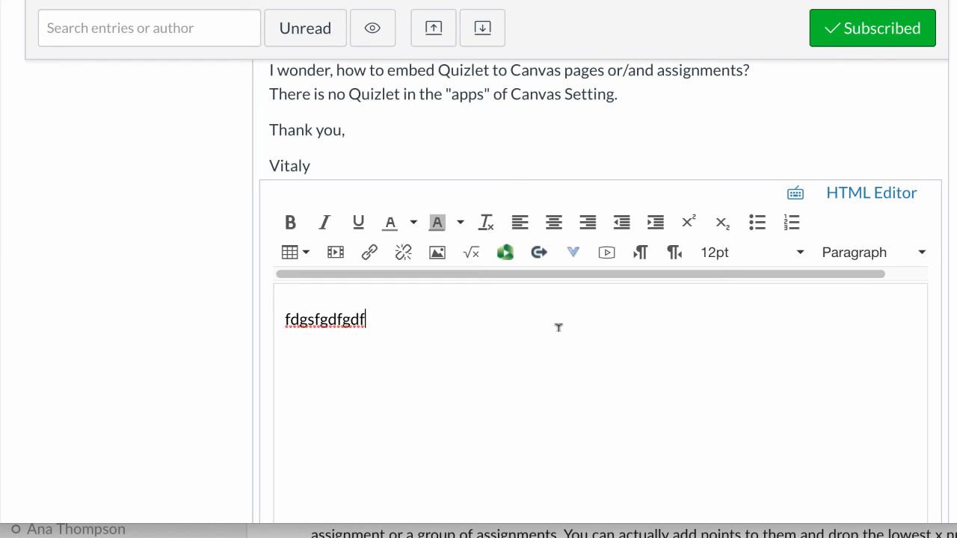
mouse_move(562, 322)
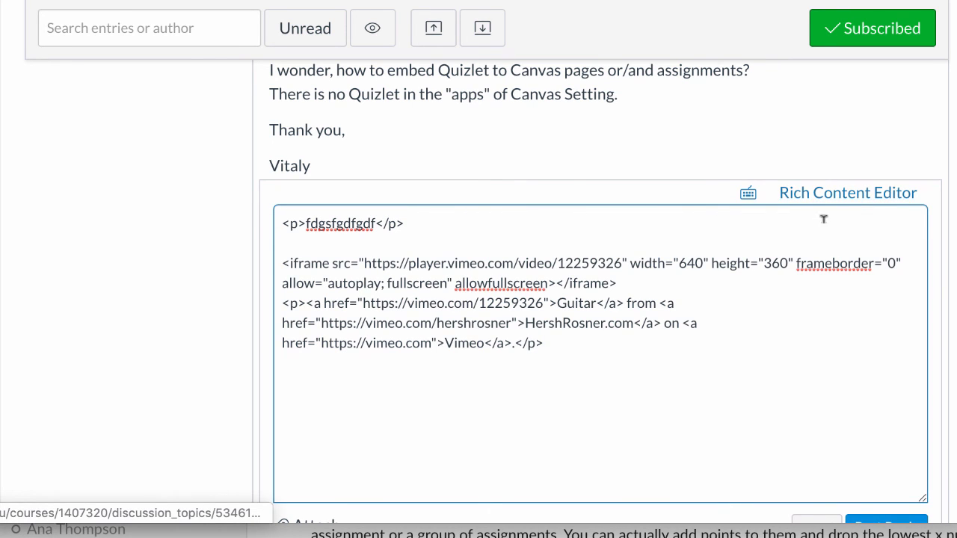
Step: Switch the reply to rich text to preview the embedded Vimeo guitar video
left_click(863, 189)
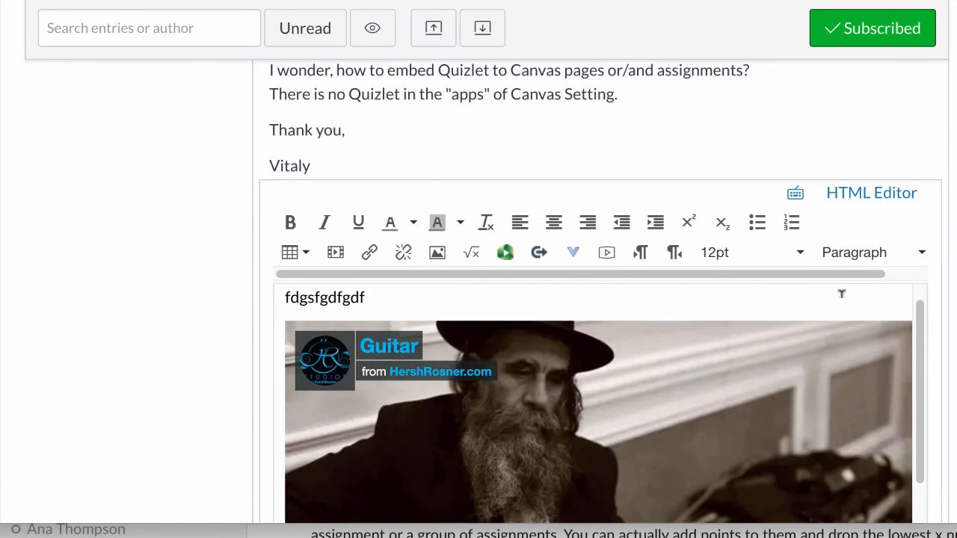
mouse_move(850, 326)
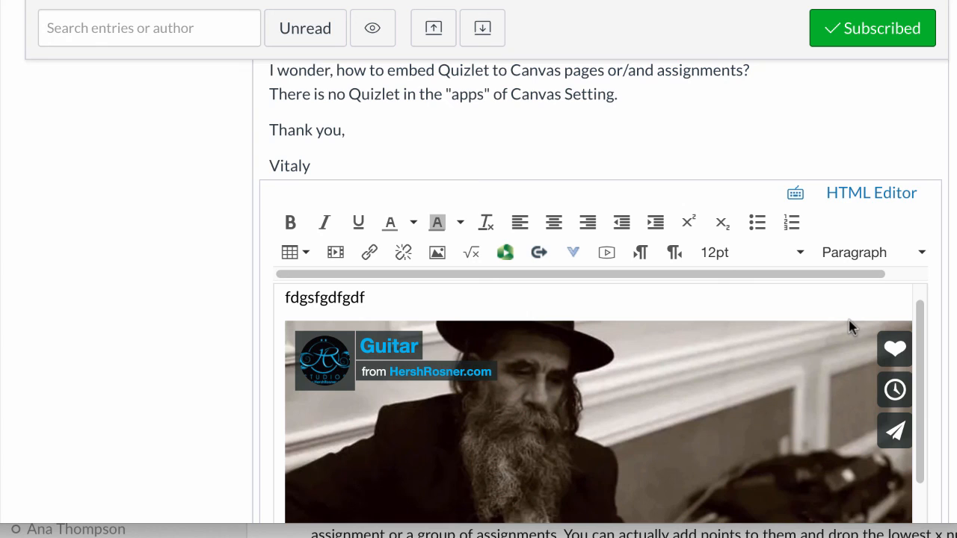
mouse_move(850, 328)
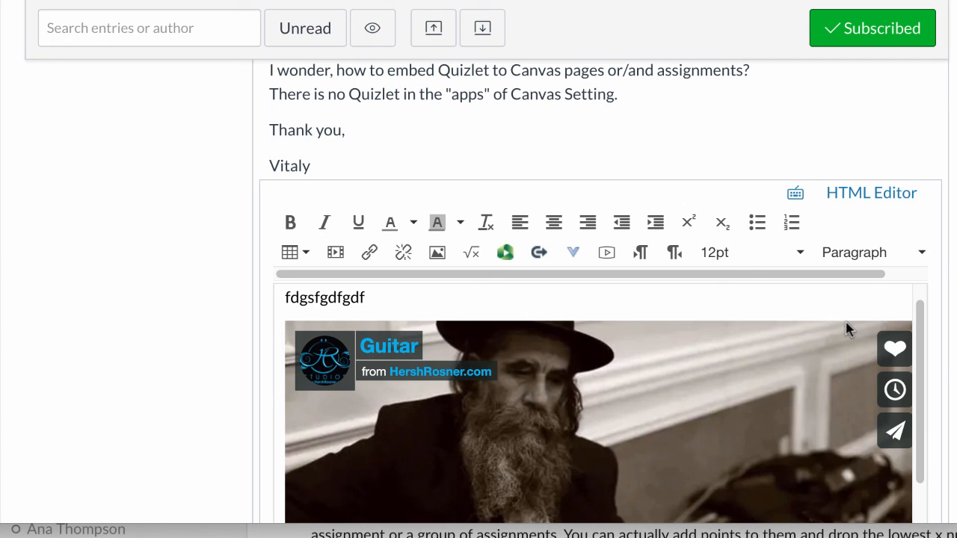